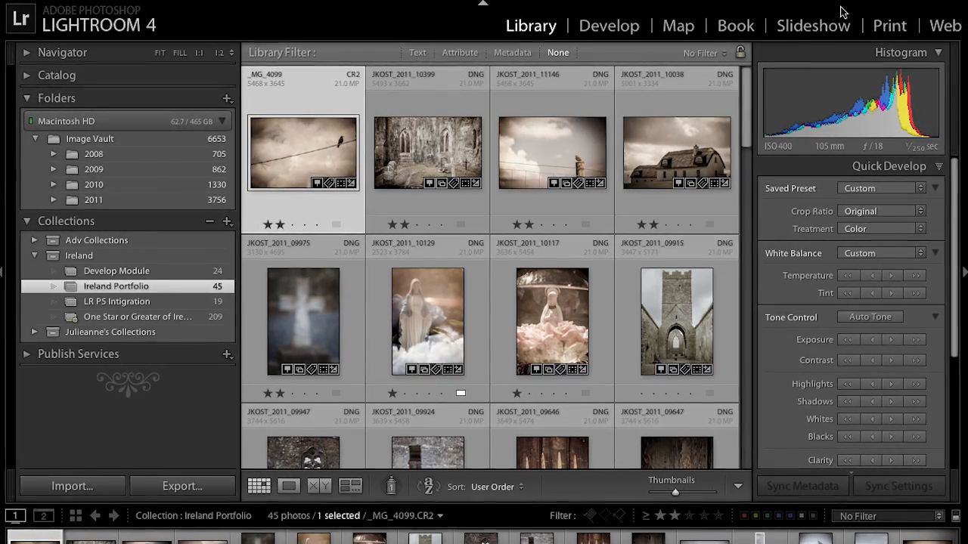
# In the Slideshow module, leave Zoom to Fill Frame off and add a thin black stroke border
pyautogui.click(812, 26)
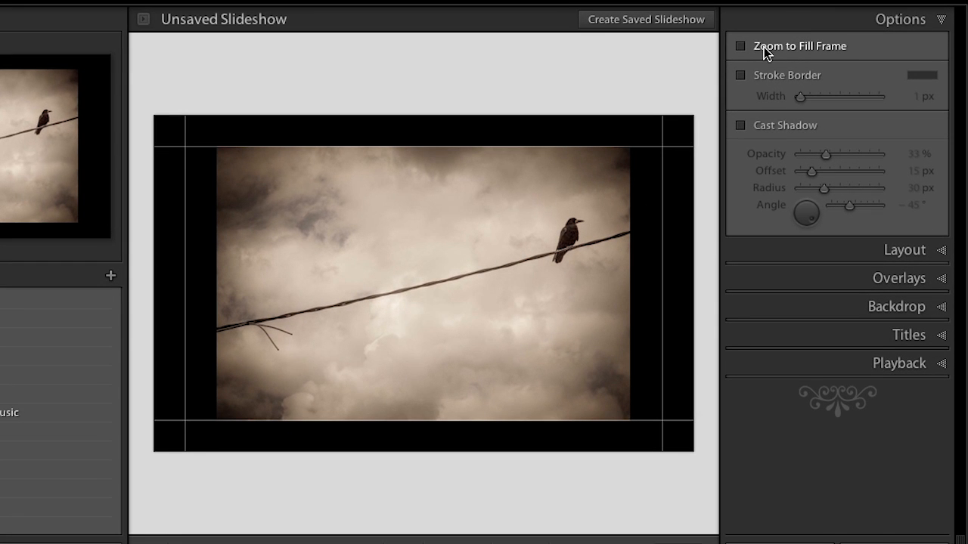
pyautogui.click(741, 46)
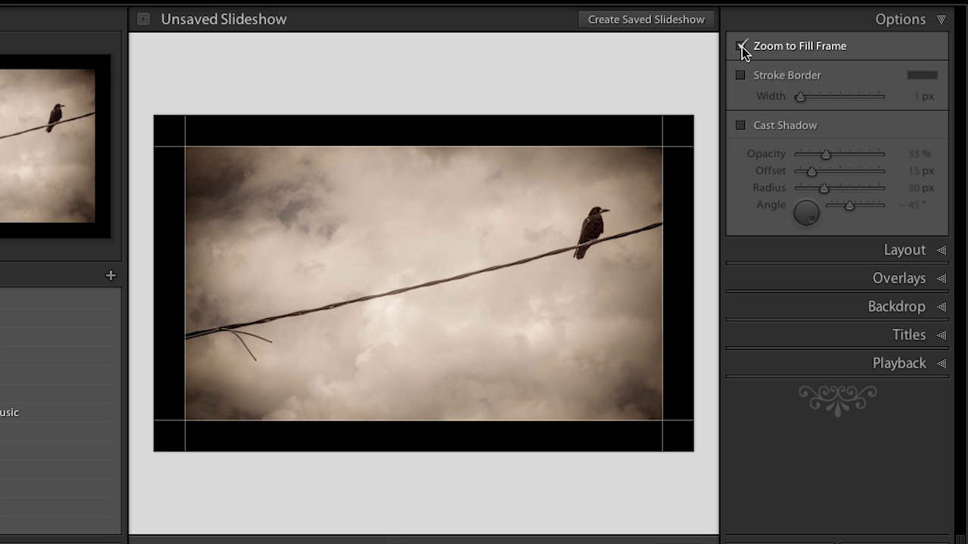
pyautogui.click(741, 45)
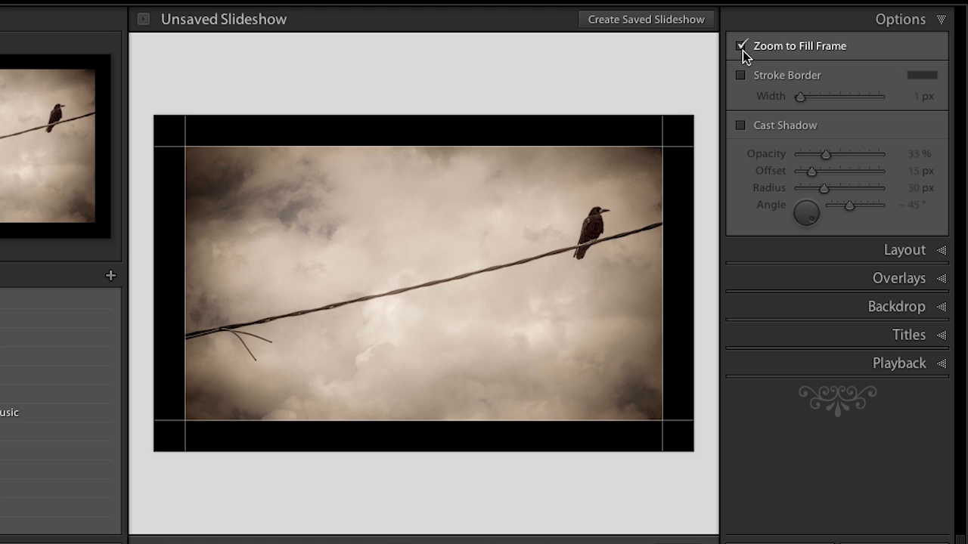
pyautogui.click(741, 45)
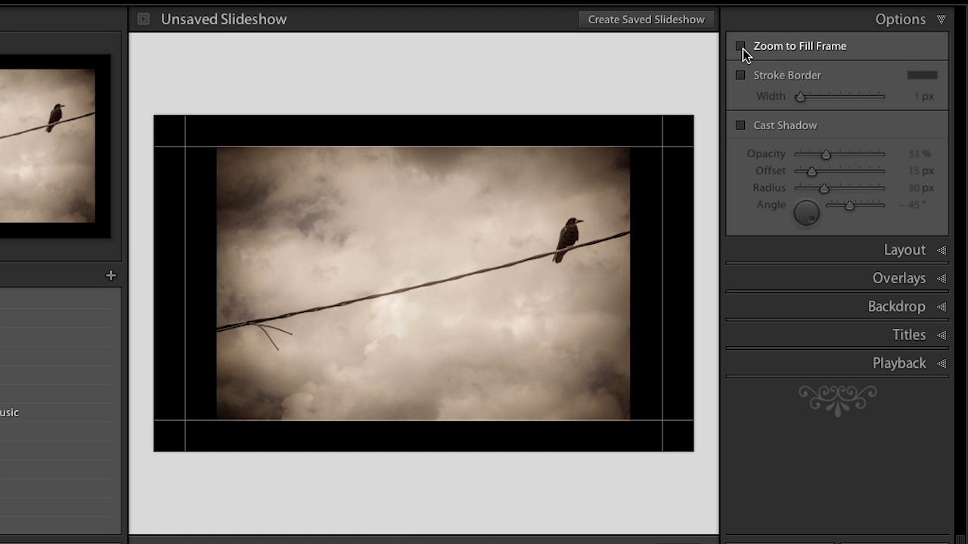
pyautogui.moveTo(742, 82)
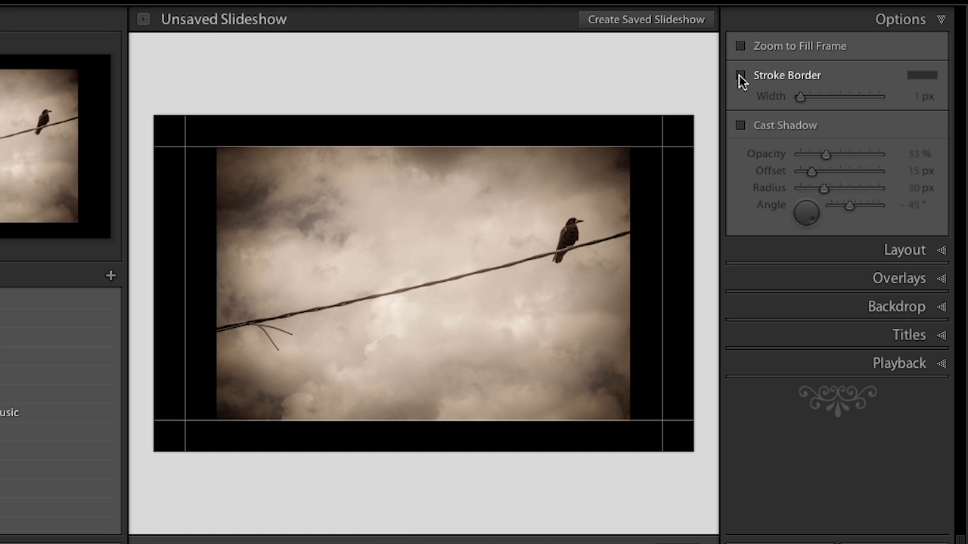
pyautogui.click(741, 76)
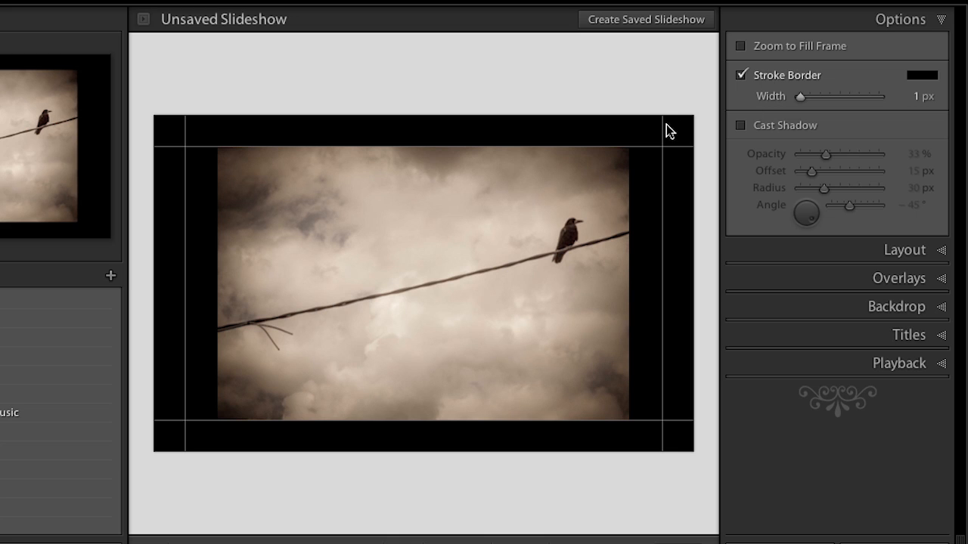
pyautogui.moveTo(661, 133)
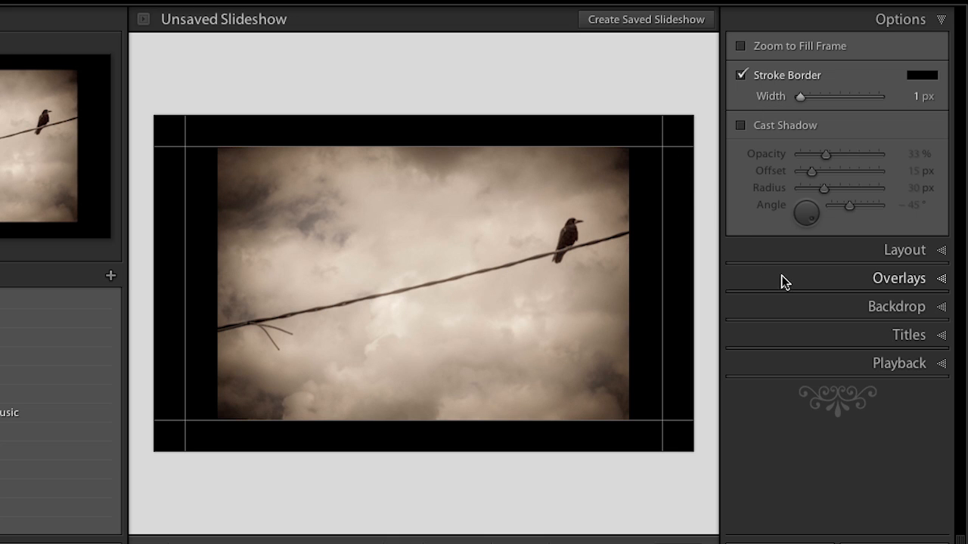
# Enable a light grey Background Color in Backdrop, then view the panel menu with Solo Mode
pyautogui.click(895, 305)
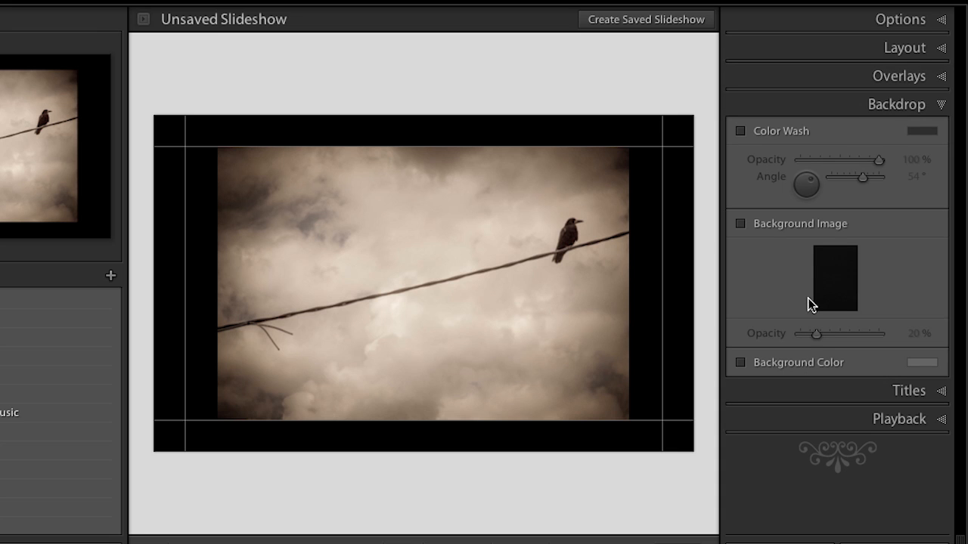
pyautogui.click(740, 363)
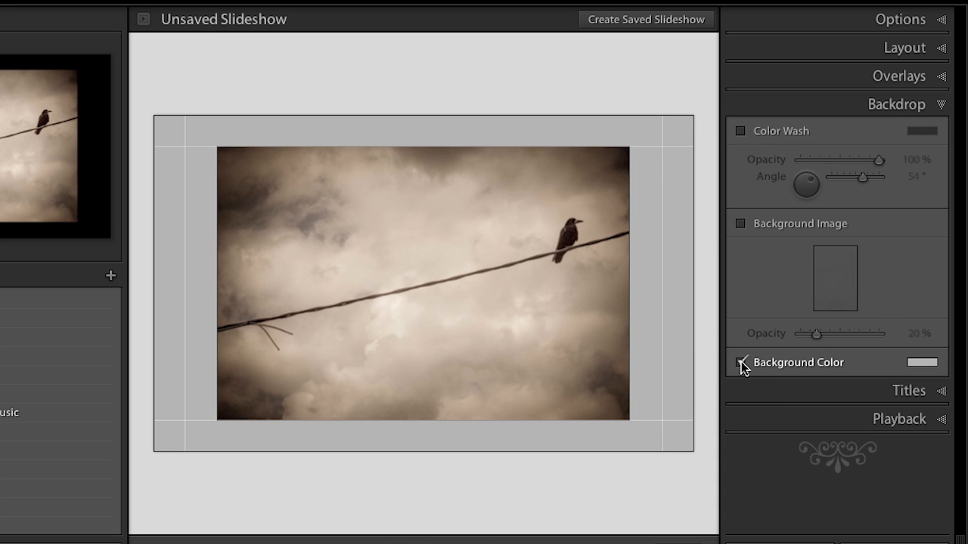
pyautogui.click(741, 363)
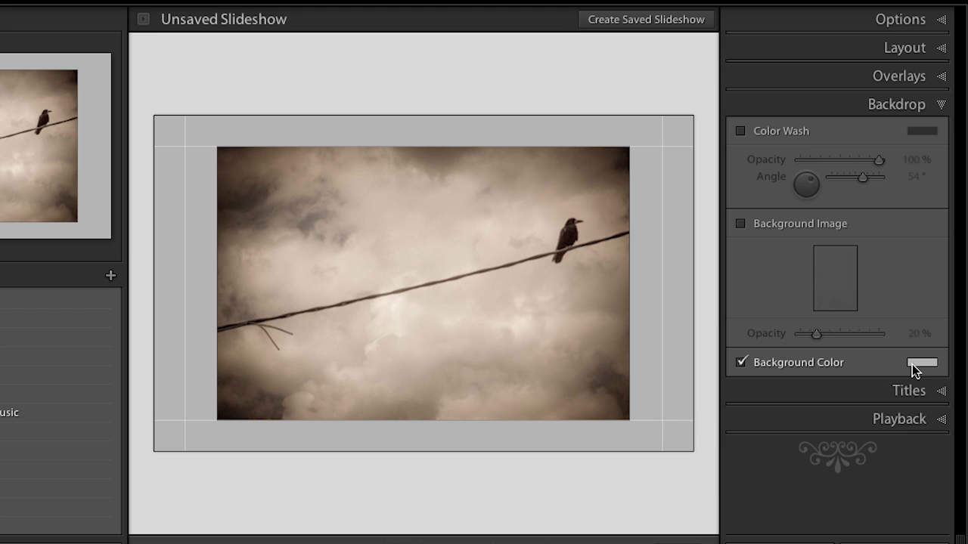
pyautogui.click(922, 363)
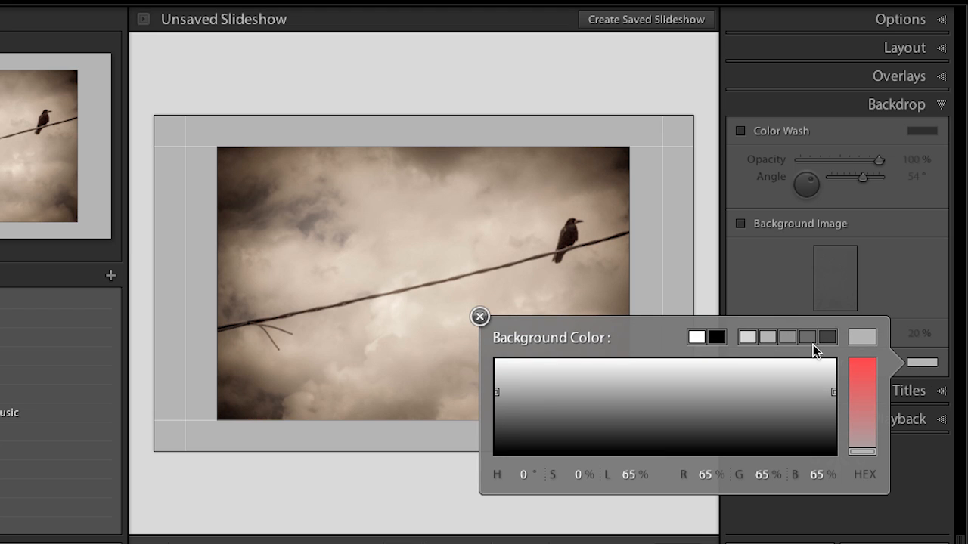
pyautogui.click(747, 336)
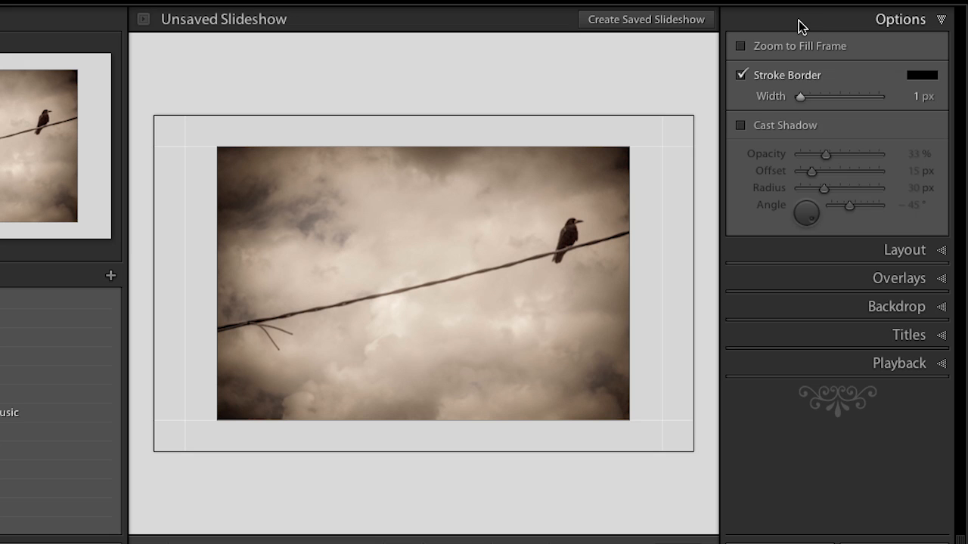
pyautogui.click(941, 18)
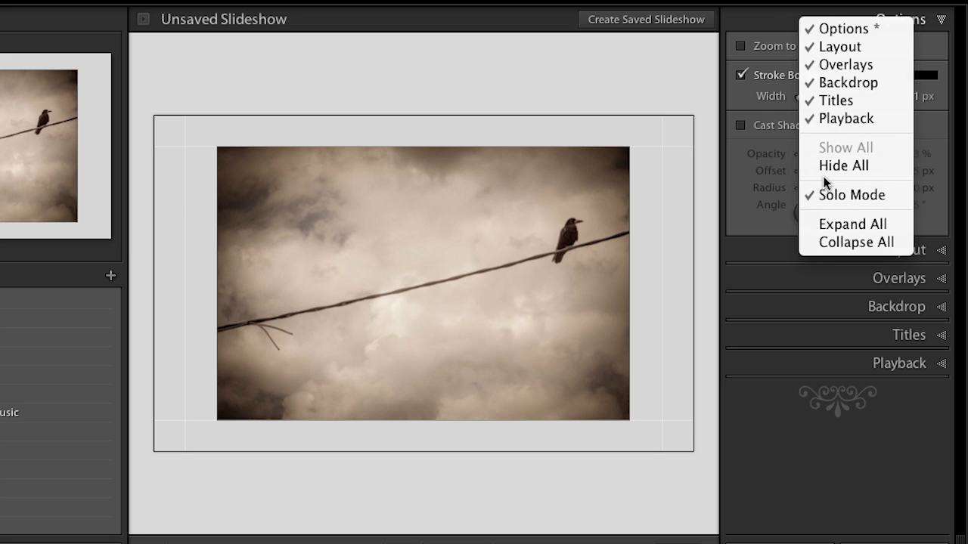
pyautogui.moveTo(851, 193)
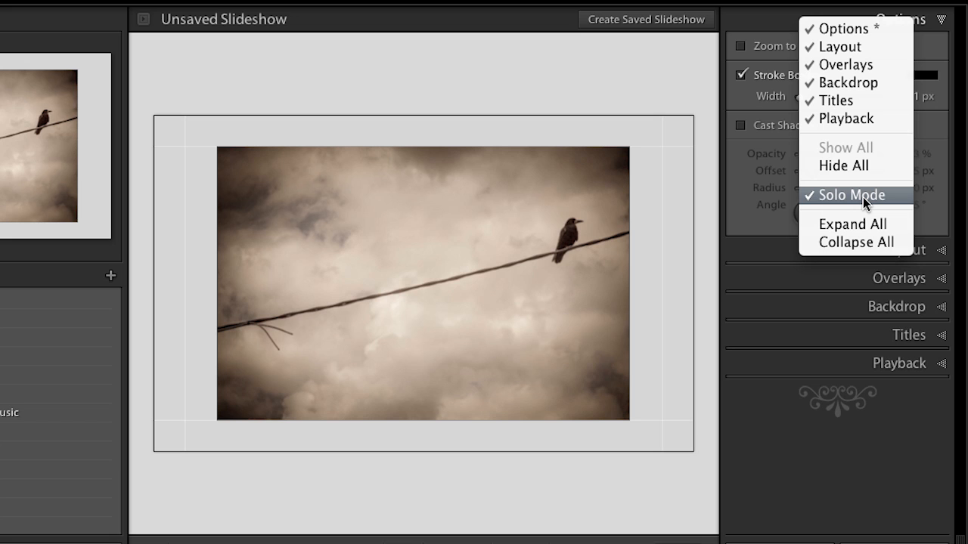
pyautogui.moveTo(810, 106)
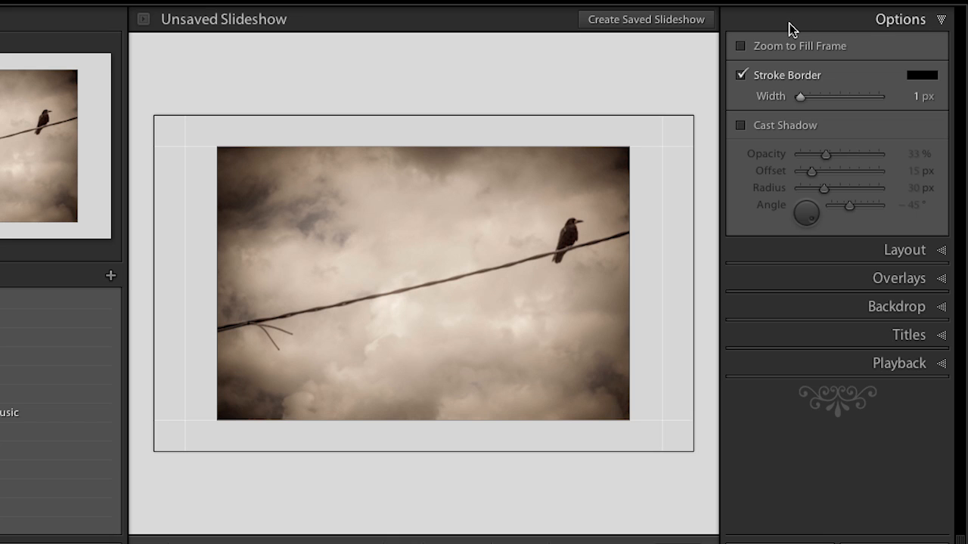
pyautogui.moveTo(778, 85)
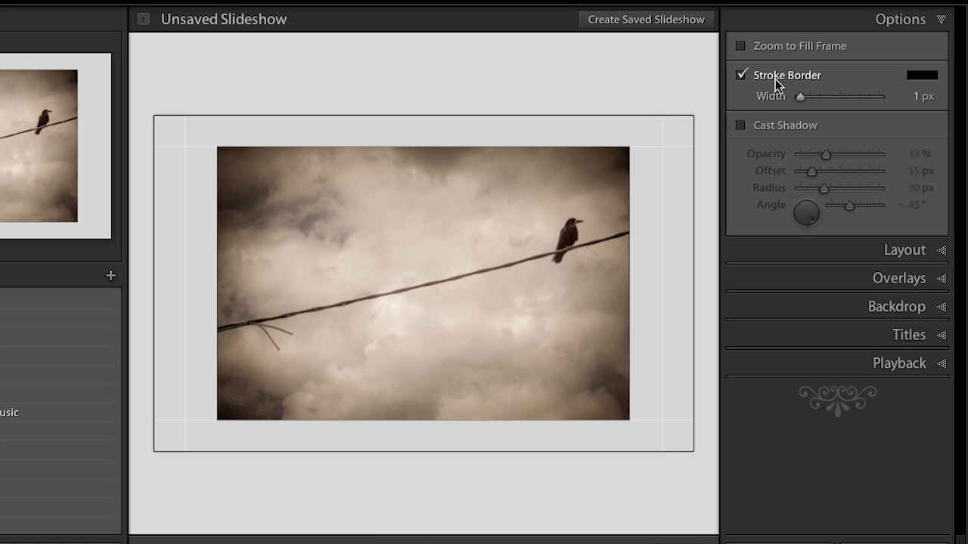
# Thicken the border to 7 px and add a drop shadow at about 65% opacity, 46 px offset
pyautogui.moveTo(798, 97); pyautogui.dragTo(805, 97)
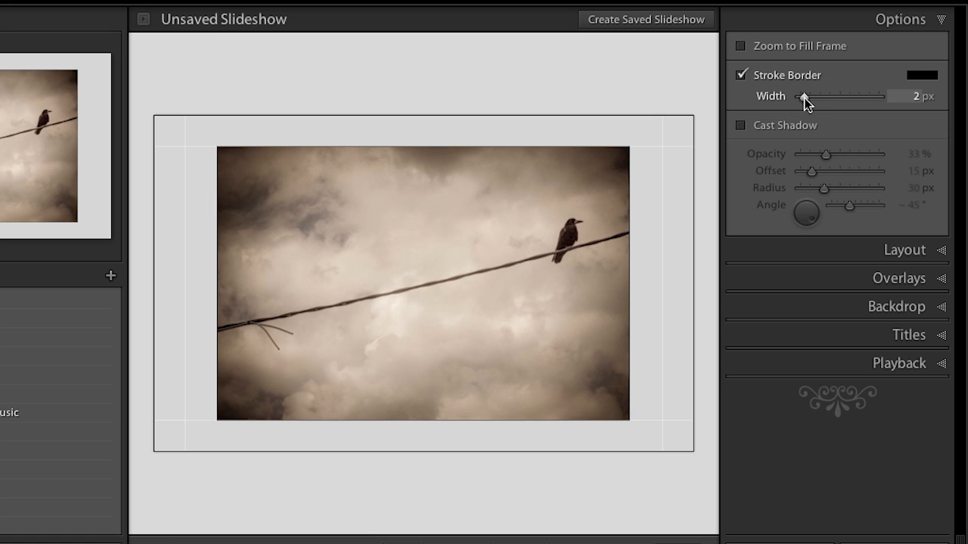
pyautogui.moveTo(805, 98); pyautogui.dragTo(825, 98)
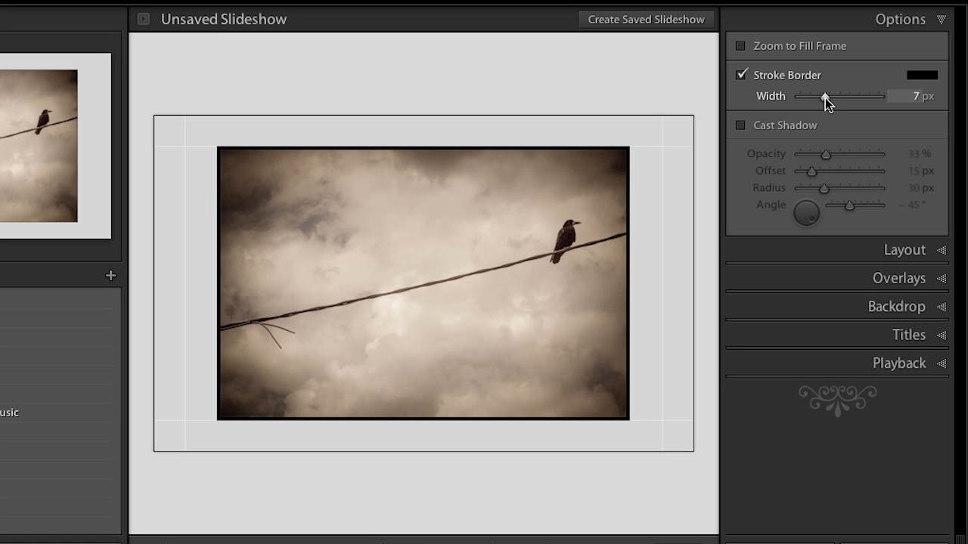
pyautogui.moveTo(629, 145)
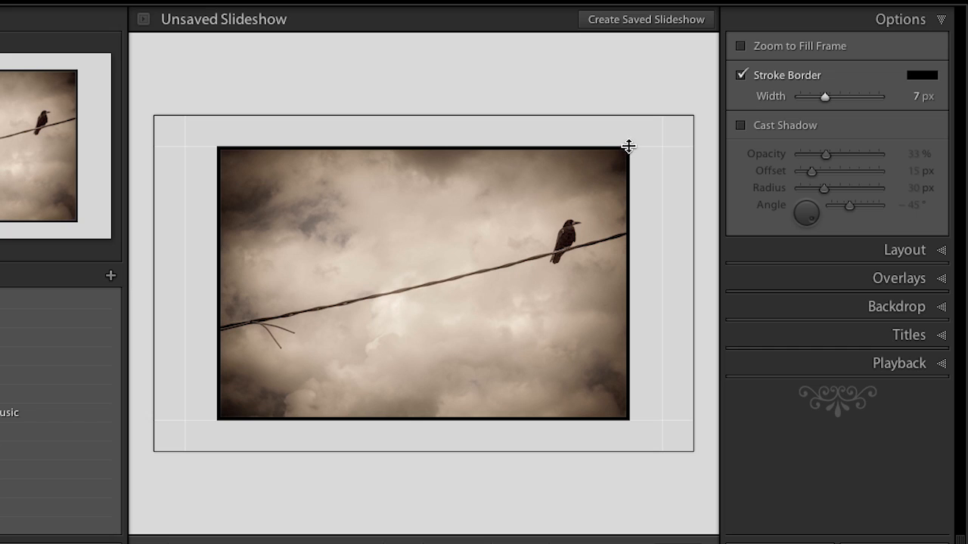
pyautogui.moveTo(647, 160)
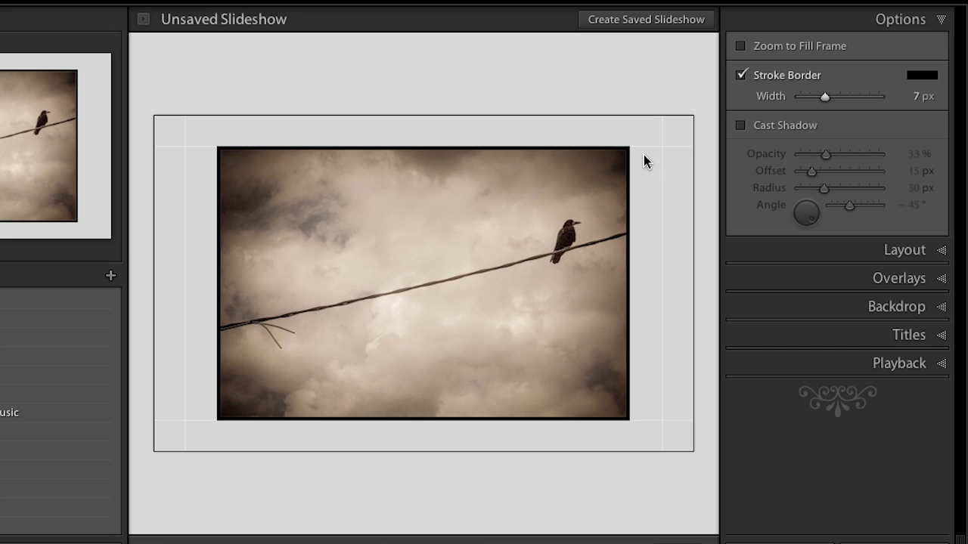
pyautogui.moveTo(665, 13)
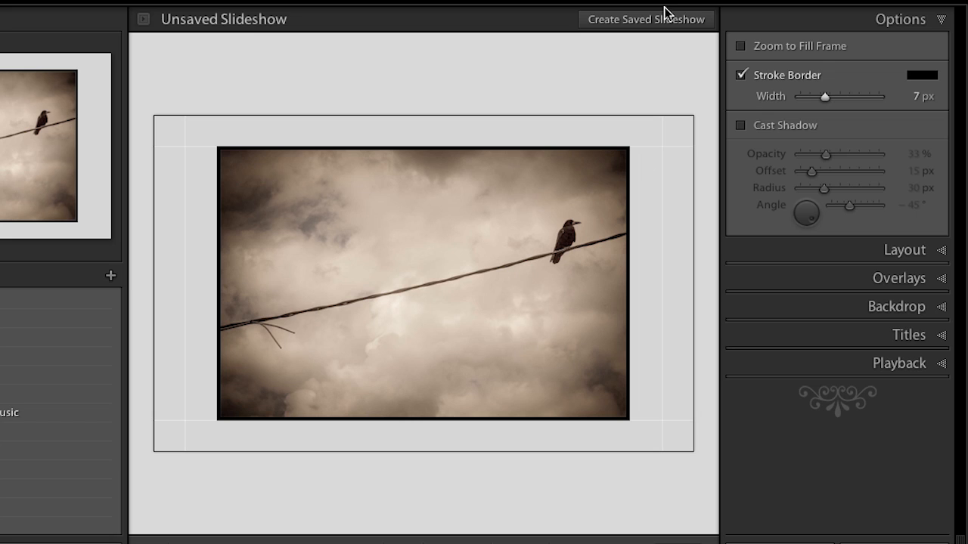
pyautogui.click(741, 124)
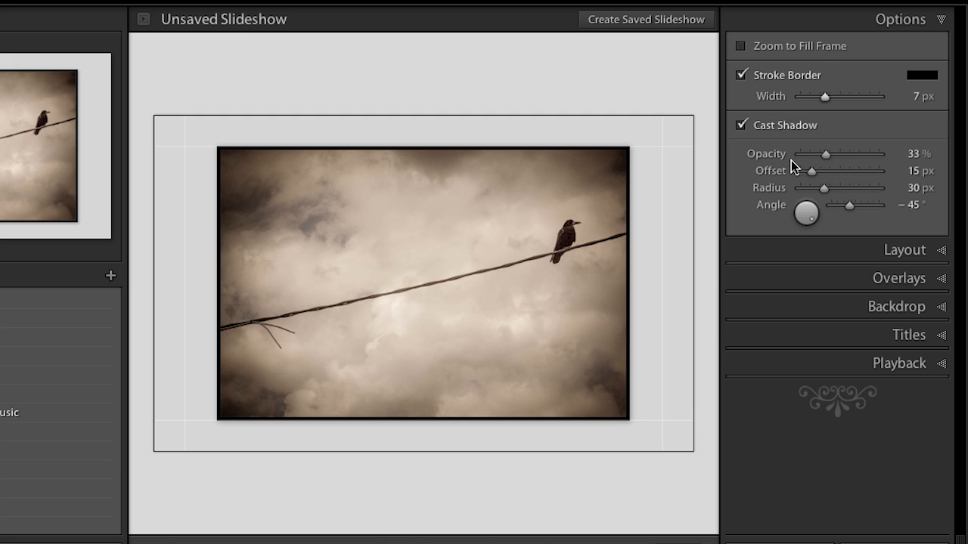
pyautogui.moveTo(825, 154); pyautogui.dragTo(851, 154)
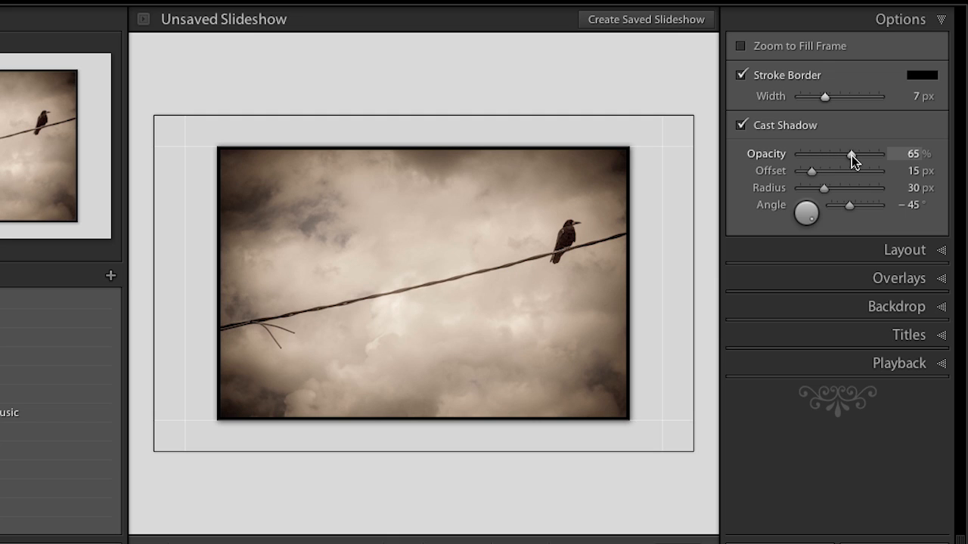
pyautogui.moveTo(810, 171); pyautogui.dragTo(824, 171)
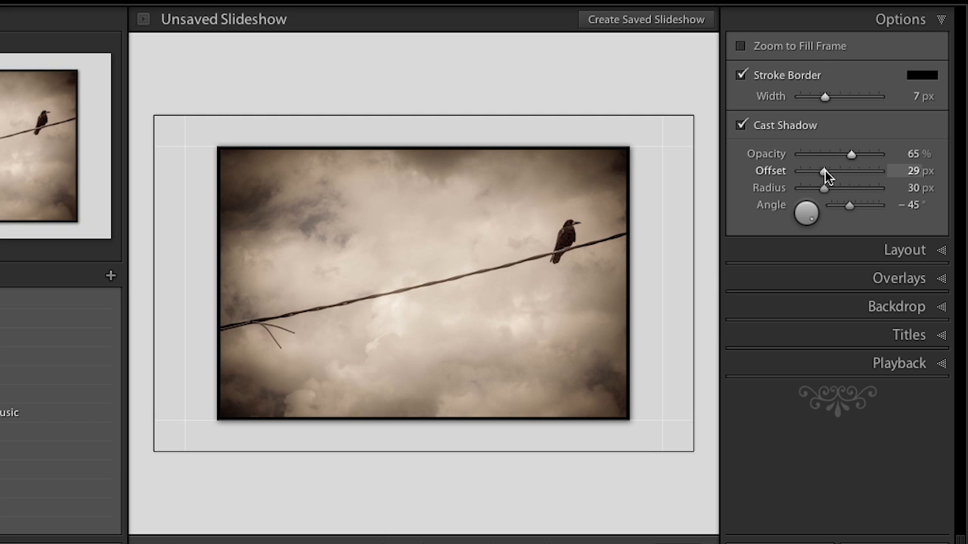
pyautogui.moveTo(824, 171); pyautogui.dragTo(836, 171)
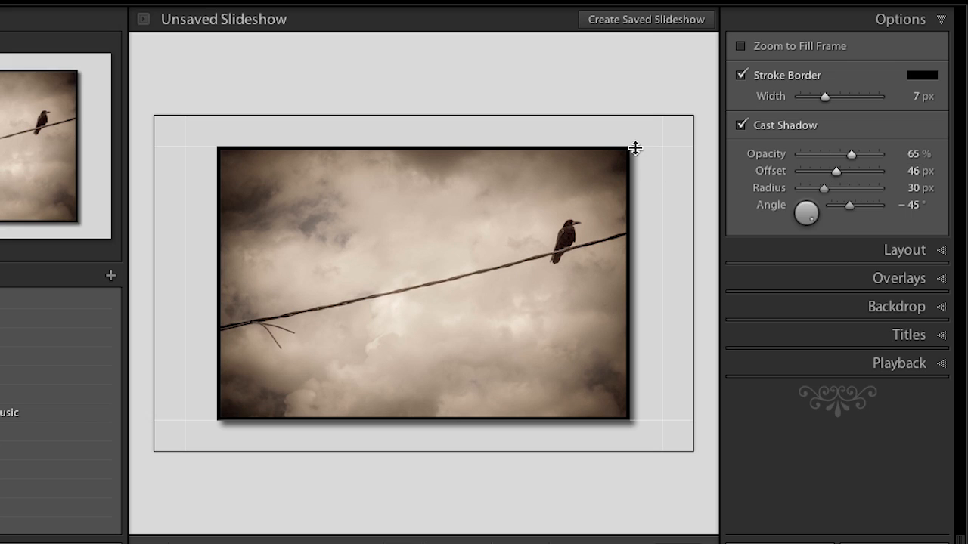
pyautogui.moveTo(638, 431)
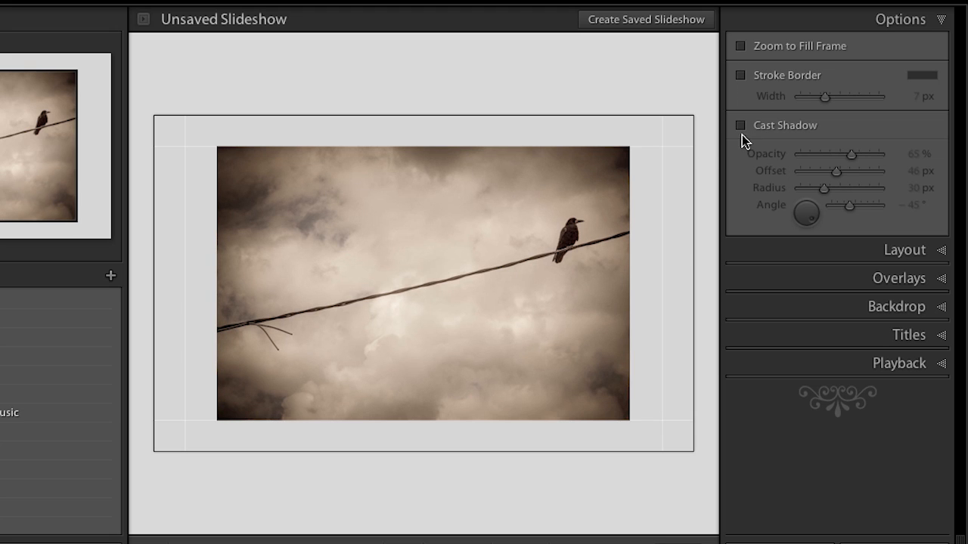
# Turn off the grey background colour in the Backdrop settings
pyautogui.click(897, 306)
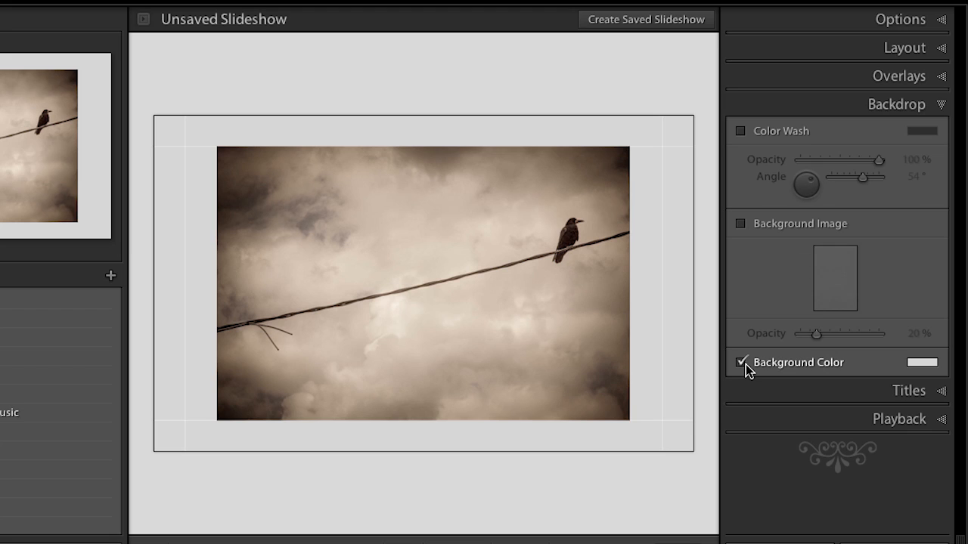
pyautogui.click(741, 363)
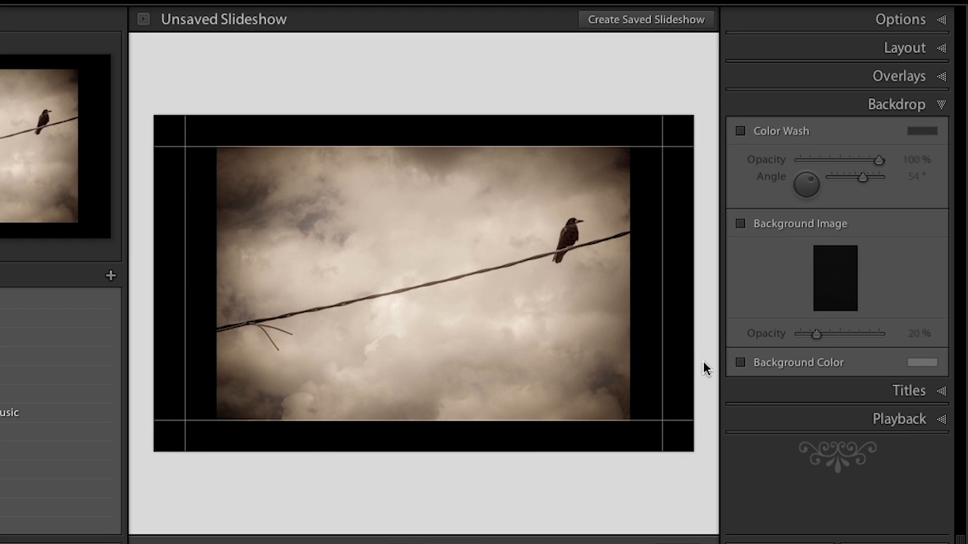
pyautogui.moveTo(780, 54)
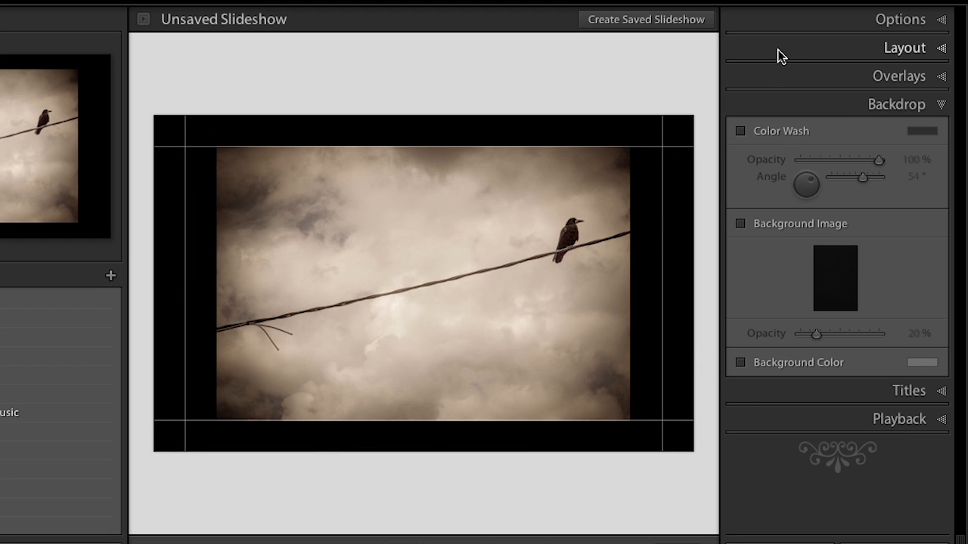
# Unlink the Layout guides and adjust margins to roughly 41, 32, 39 and 82 px
pyautogui.click(904, 47)
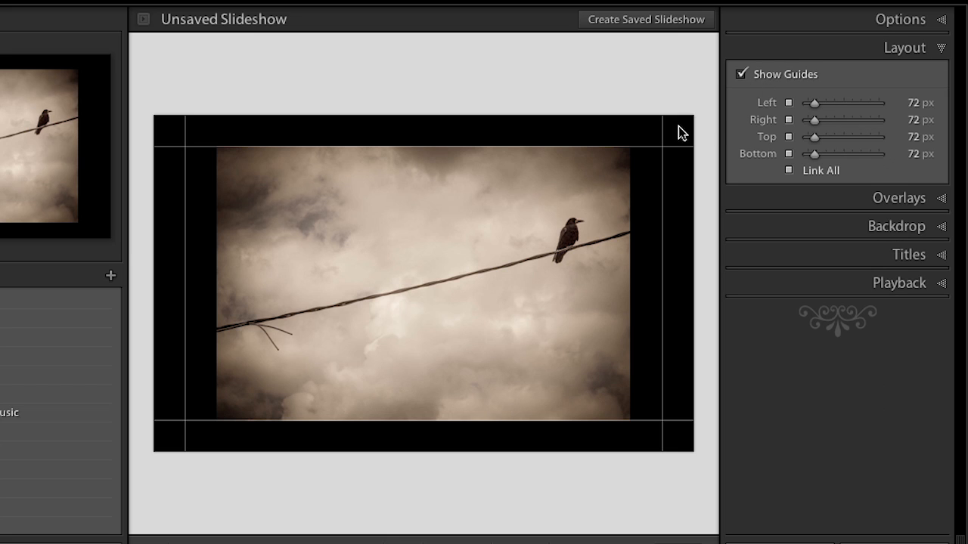
pyautogui.moveTo(677, 156)
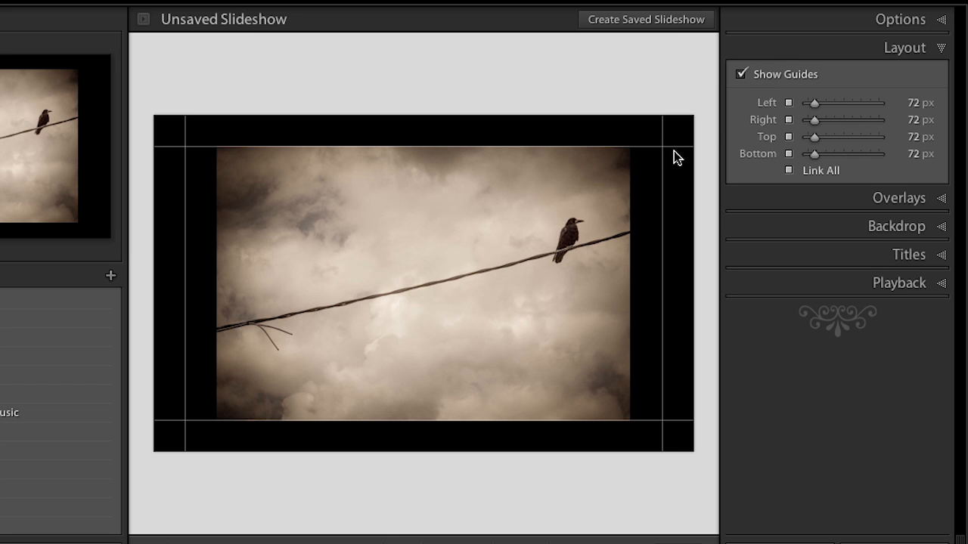
pyautogui.moveTo(688, 168)
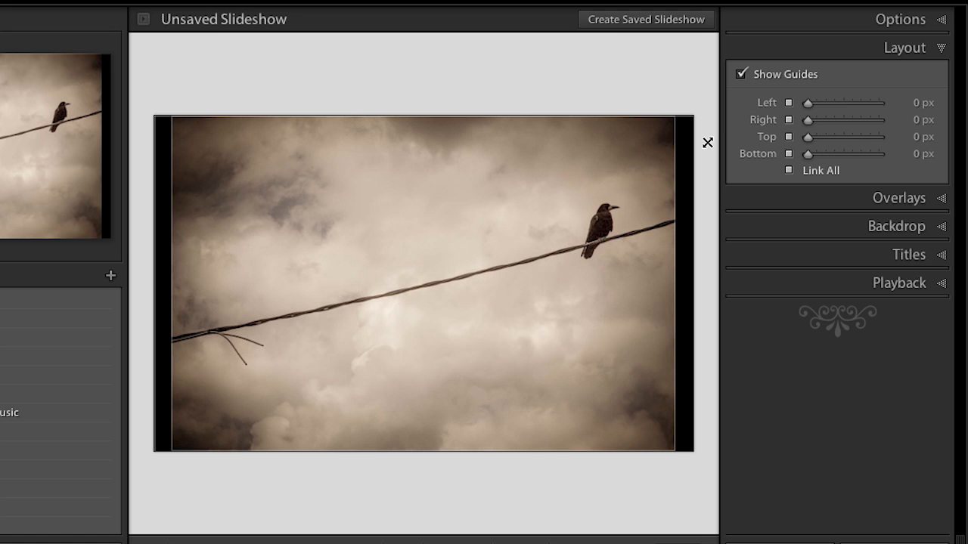
pyautogui.moveTo(698, 149)
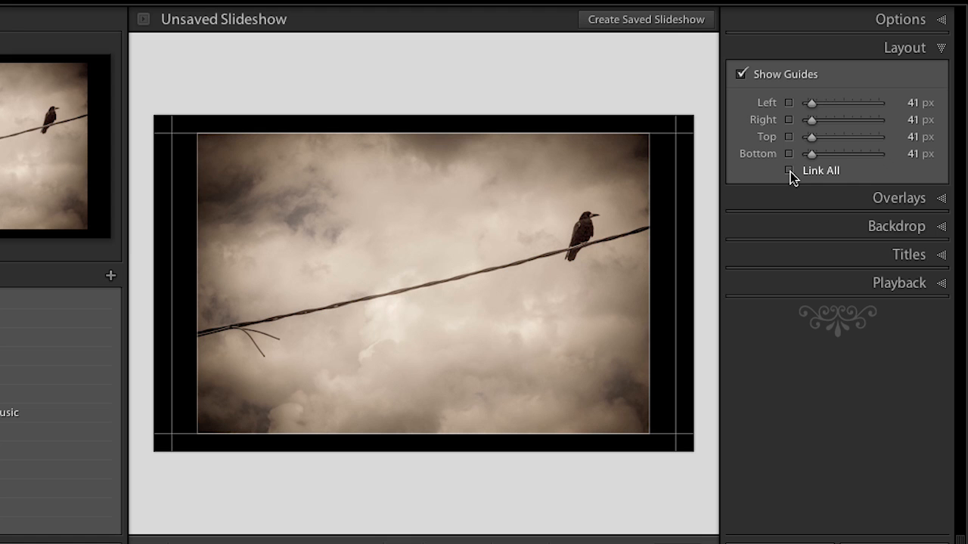
pyautogui.moveTo(811, 119); pyautogui.dragTo(823, 120)
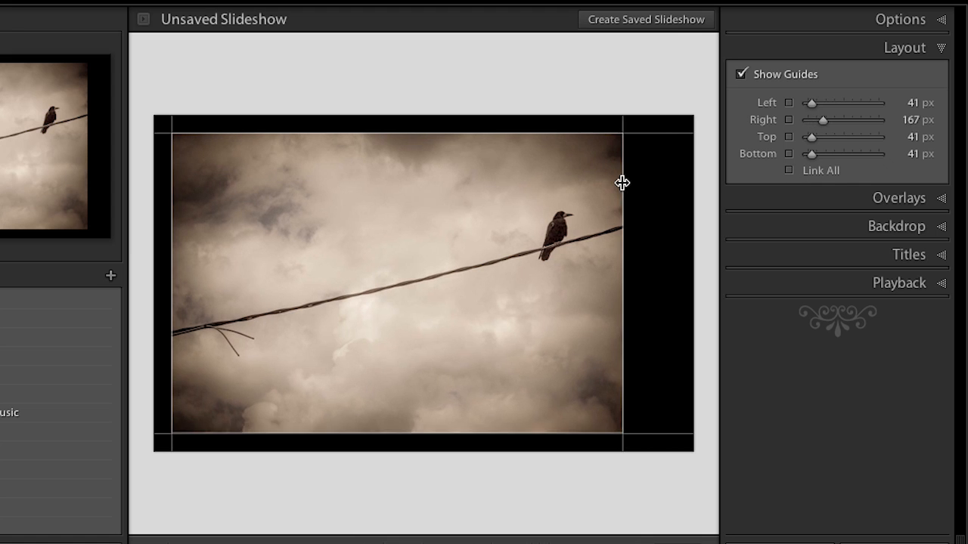
pyautogui.moveTo(823, 119); pyautogui.dragTo(810, 120)
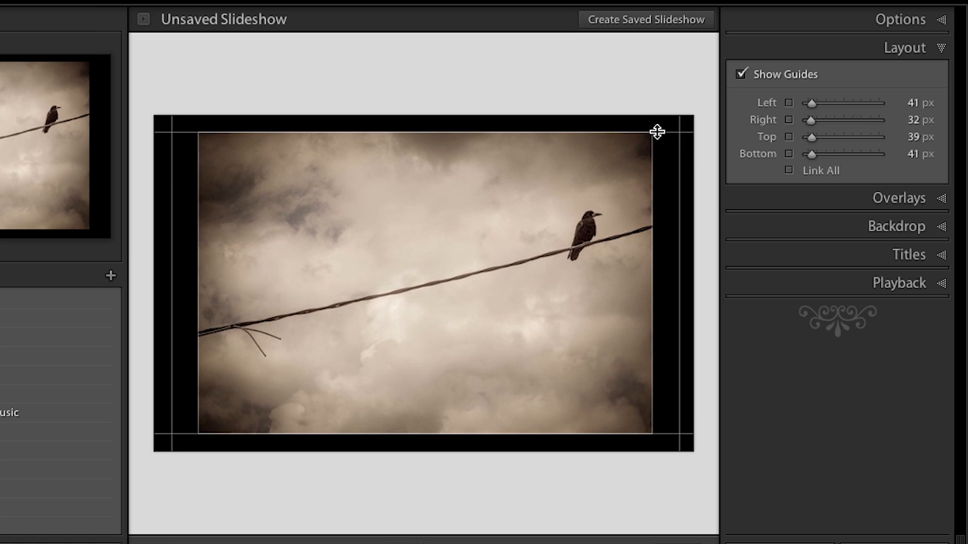
pyautogui.moveTo(668, 431)
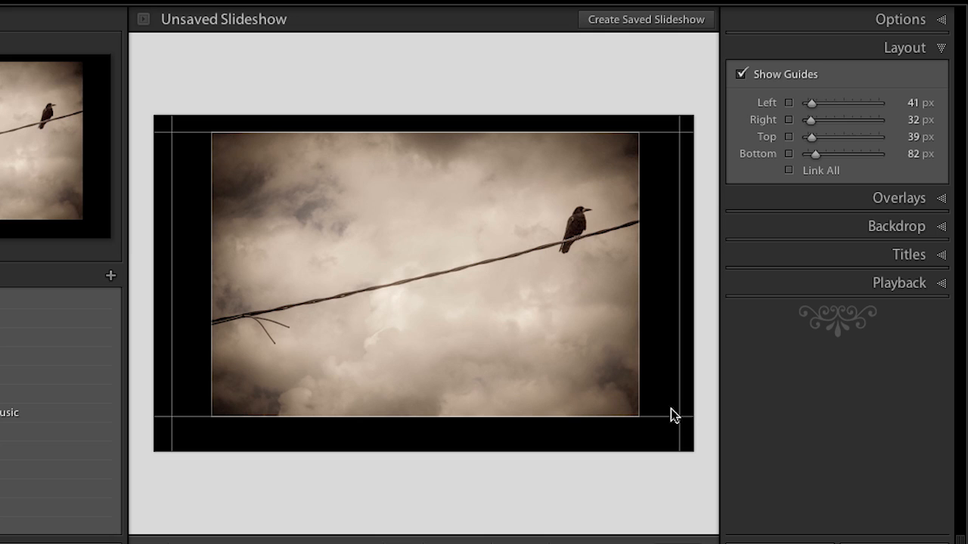
pyautogui.moveTo(803, 205)
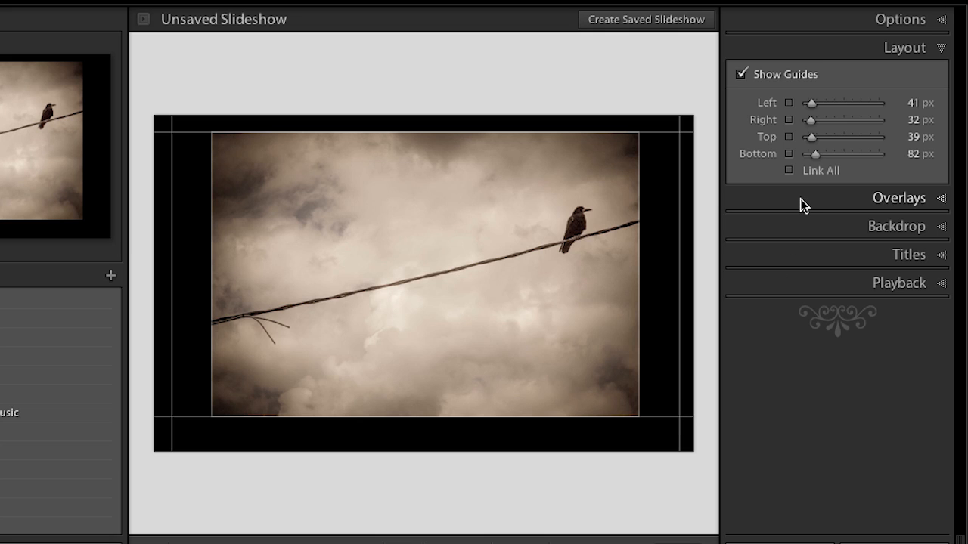
# Show the Identity Plate photography credit beneath the photo via the Overlays settings
pyautogui.click(898, 197)
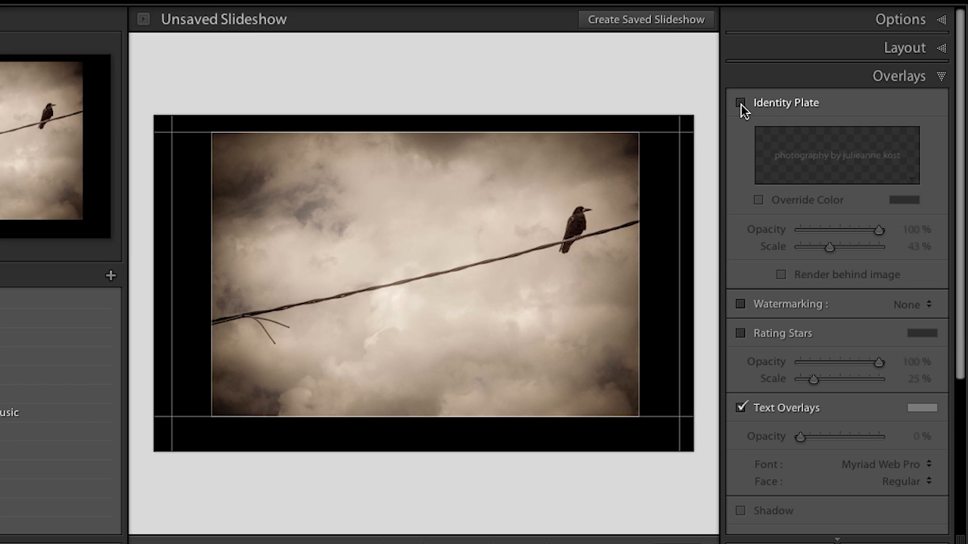
pyautogui.click(741, 103)
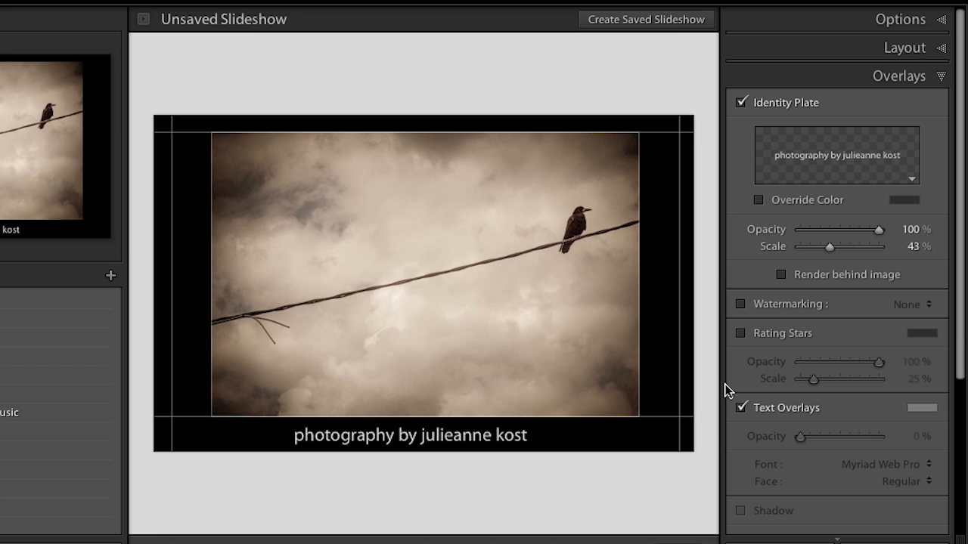
pyautogui.moveTo(463, 451)
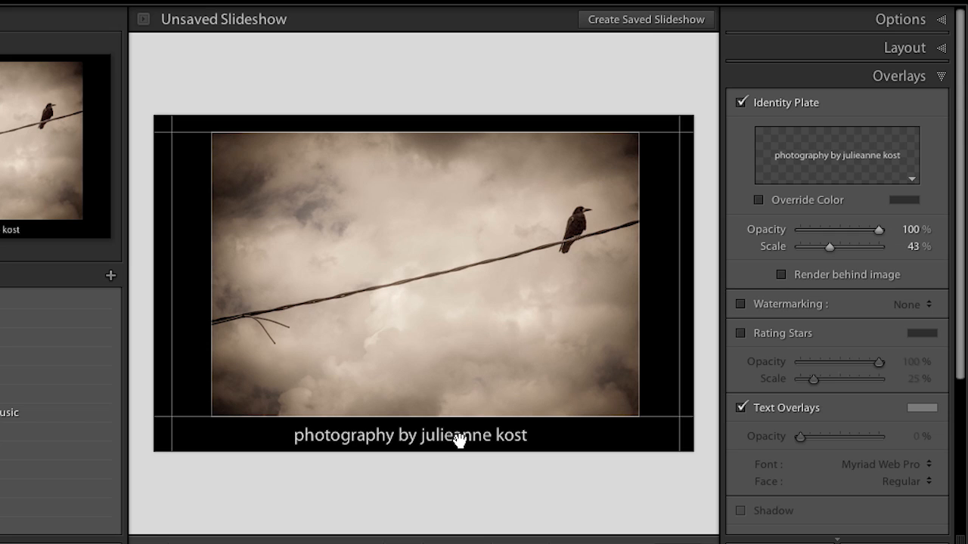
pyautogui.moveTo(908, 200)
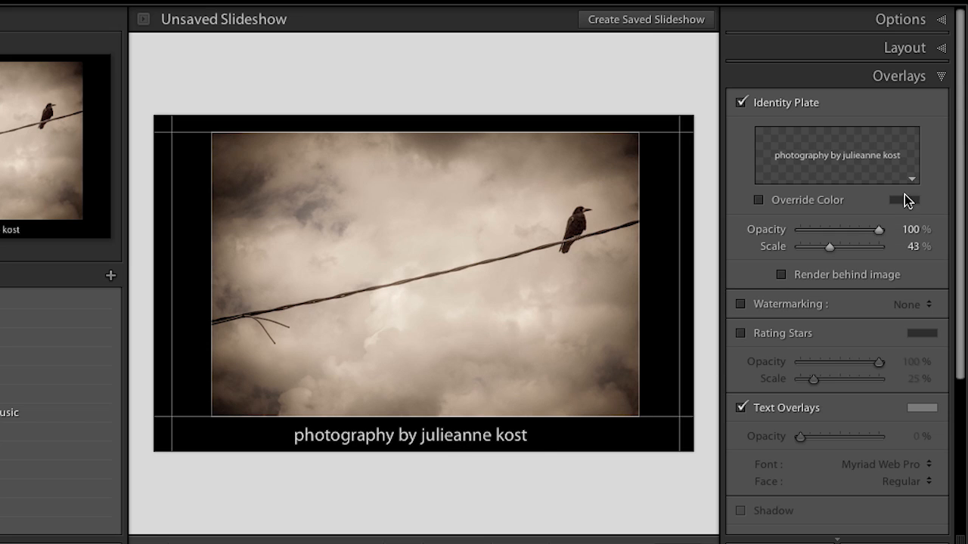
pyautogui.moveTo(916, 183)
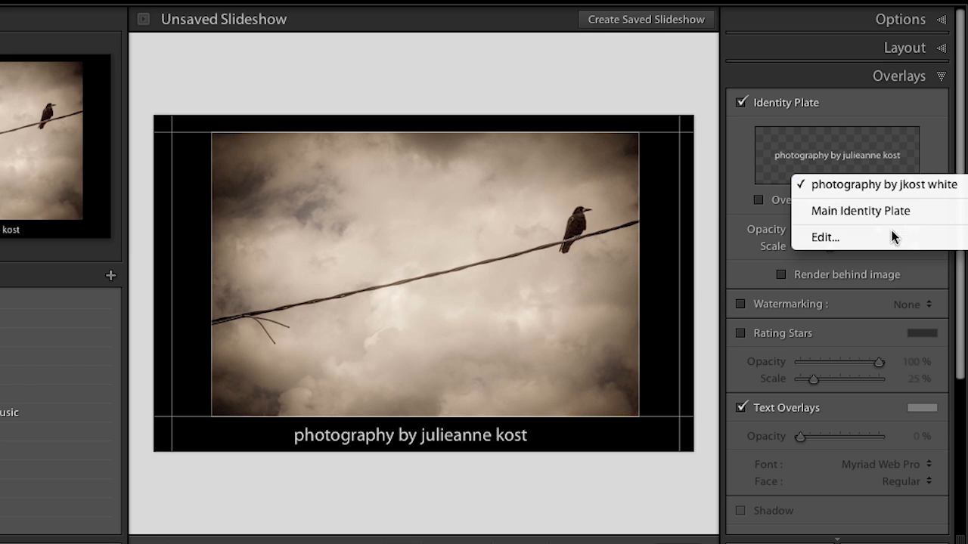
pyautogui.click(822, 236)
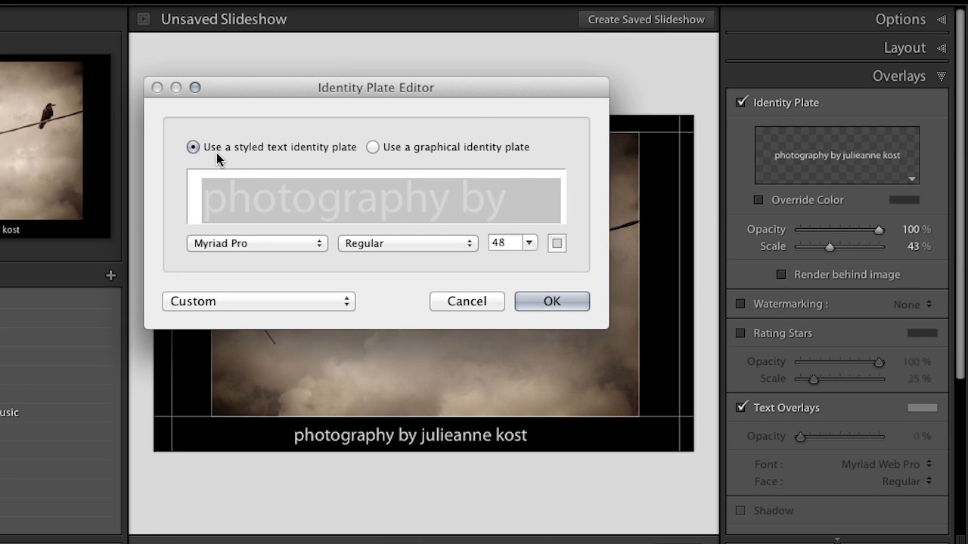
pyautogui.moveTo(244, 142)
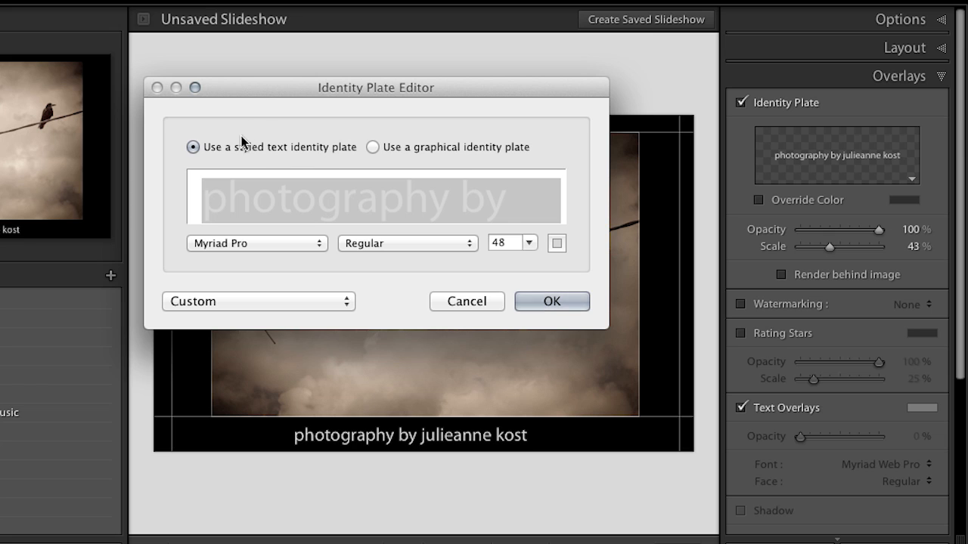
pyautogui.moveTo(371, 163)
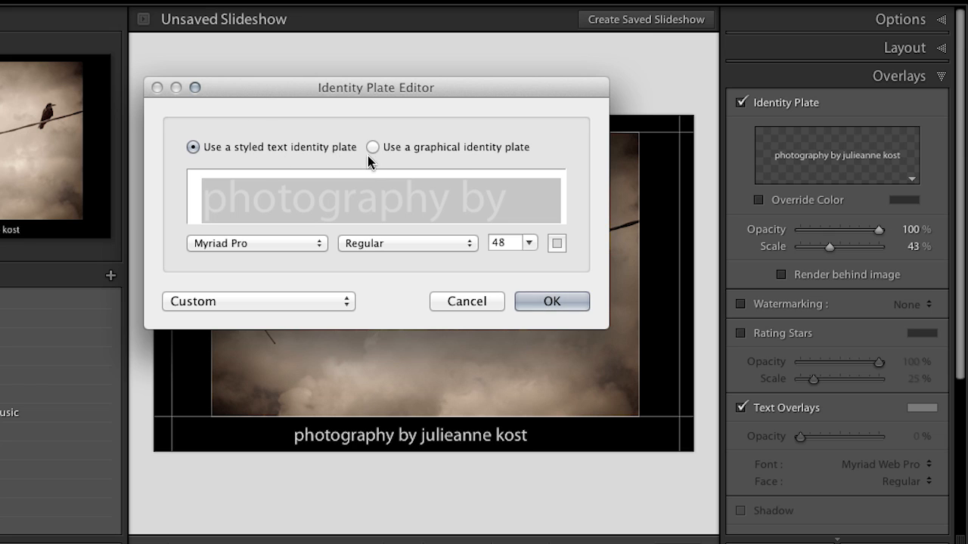
pyautogui.moveTo(372, 150)
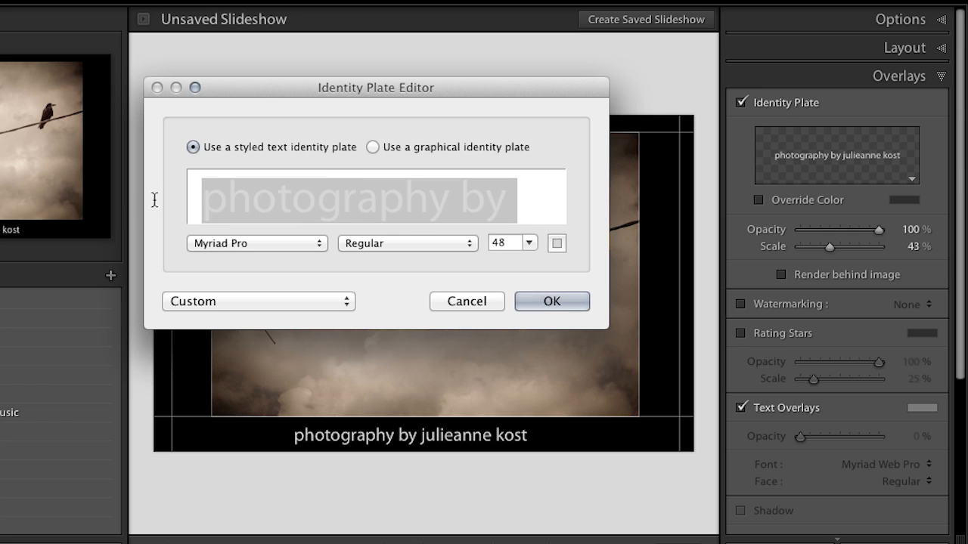
pyautogui.moveTo(309, 245)
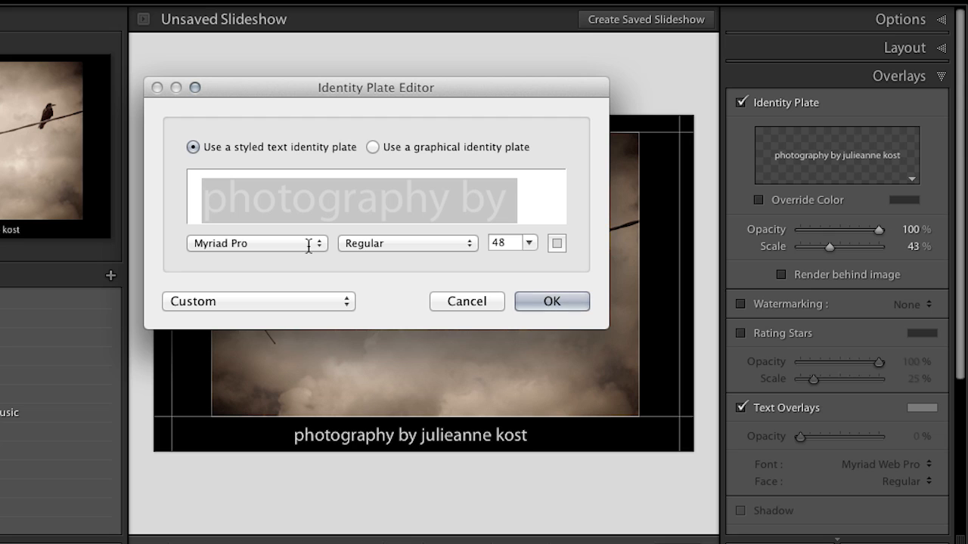
pyautogui.moveTo(558, 243)
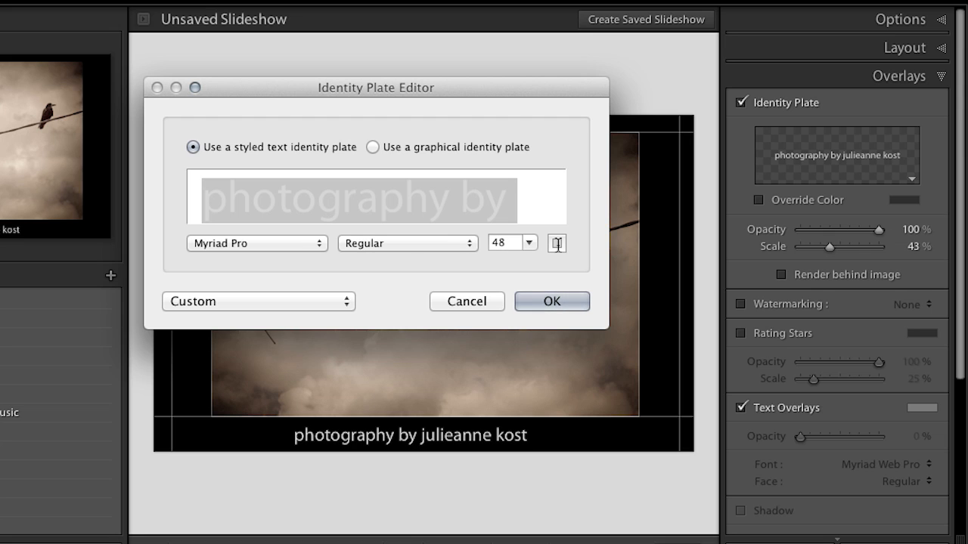
pyautogui.moveTo(317, 321)
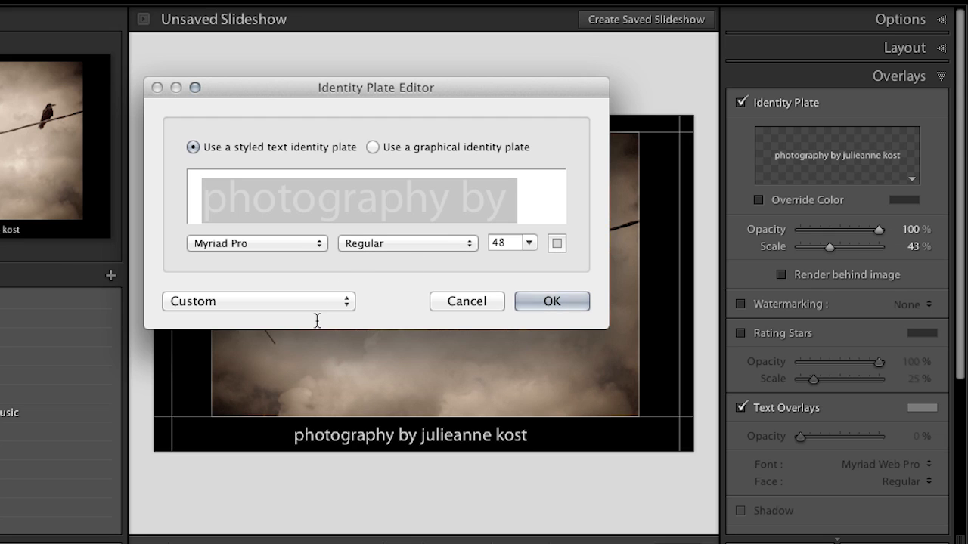
pyautogui.click(259, 301)
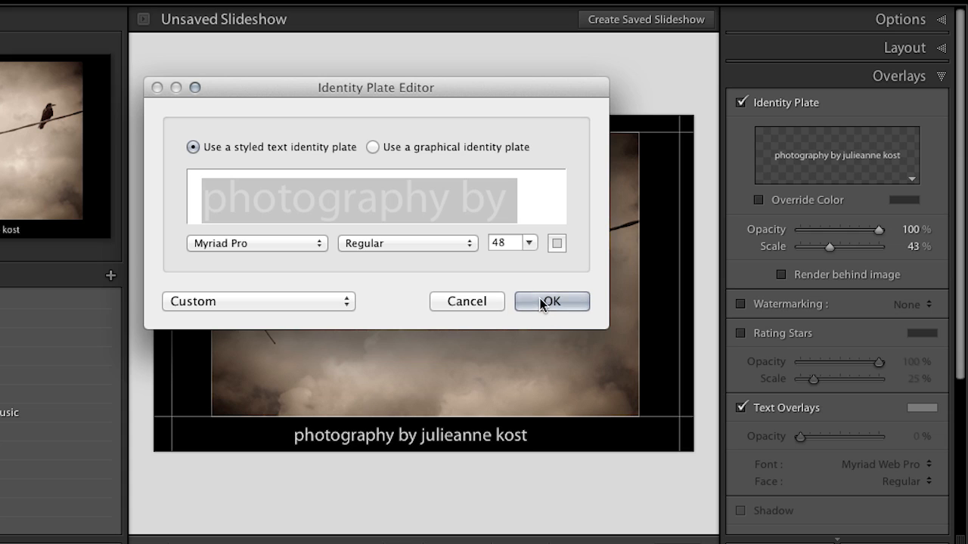
pyautogui.click(550, 301)
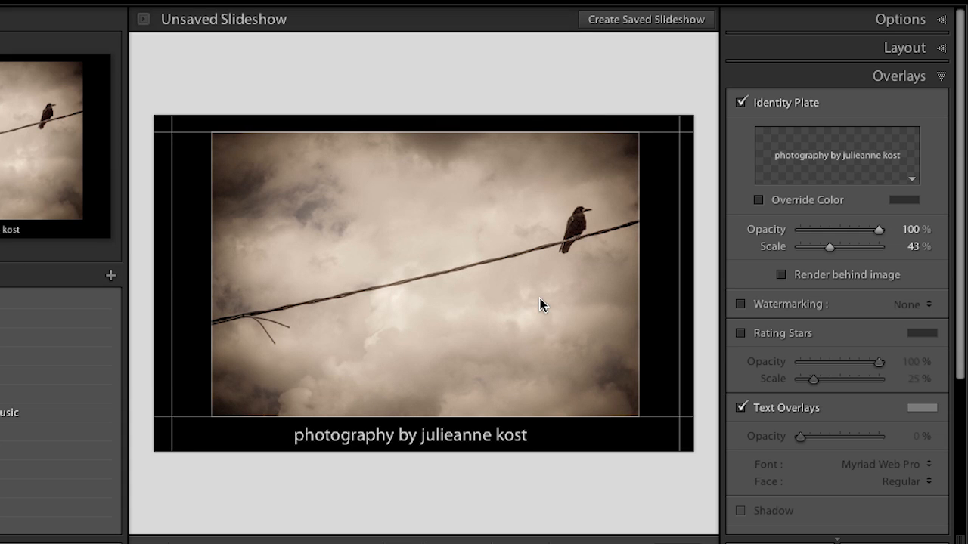
pyautogui.moveTo(769, 215)
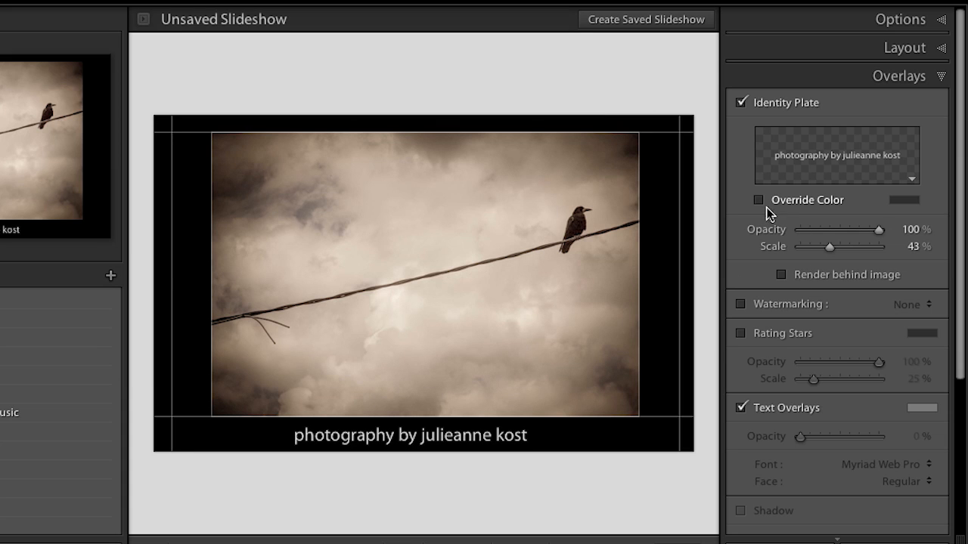
# Enable Override Color for the identity plate and try near-black, light peach and muted green tints
pyautogui.click(759, 199)
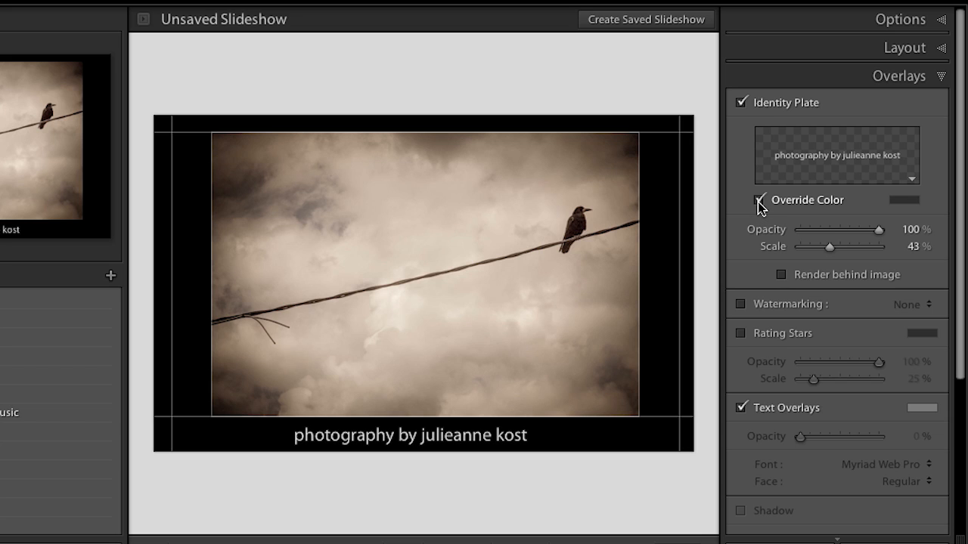
pyautogui.click(902, 200)
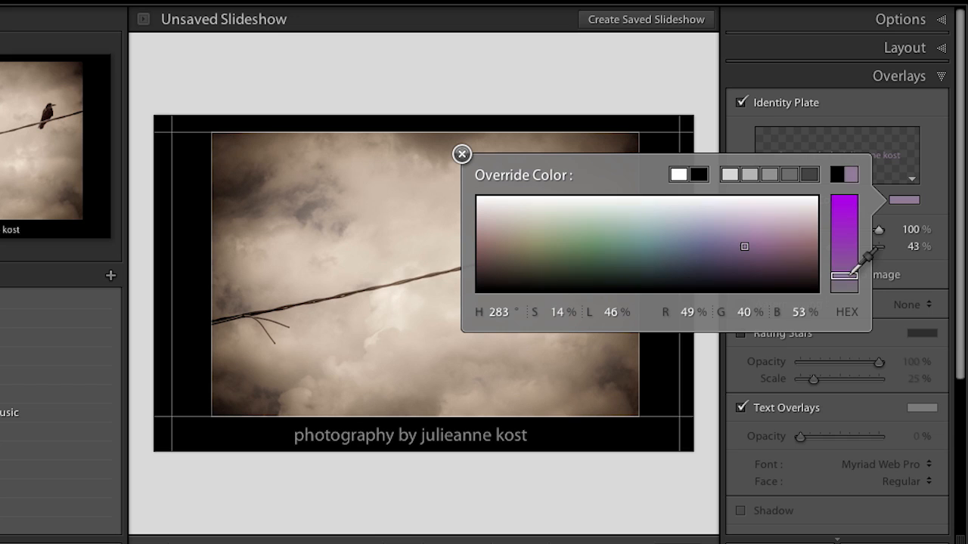
pyautogui.click(653, 209)
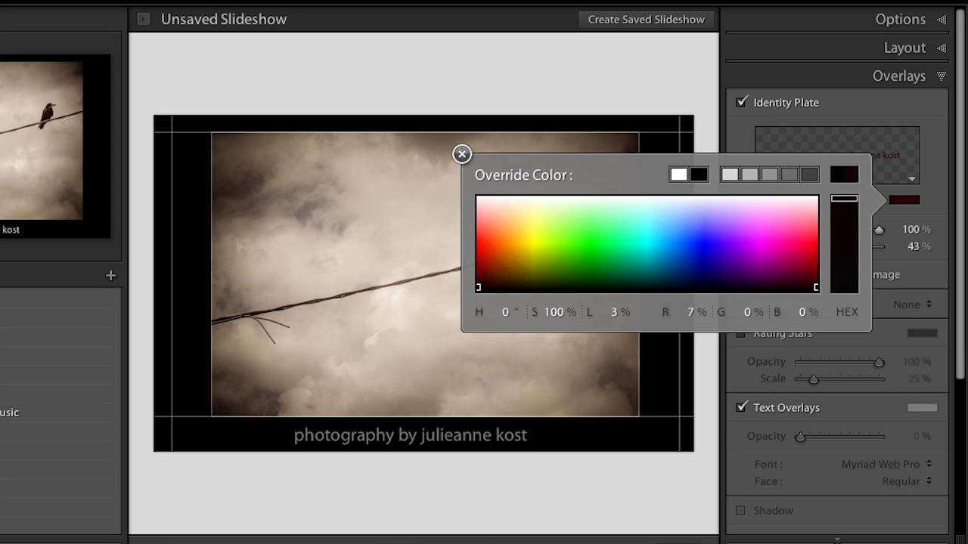
pyautogui.click(499, 215)
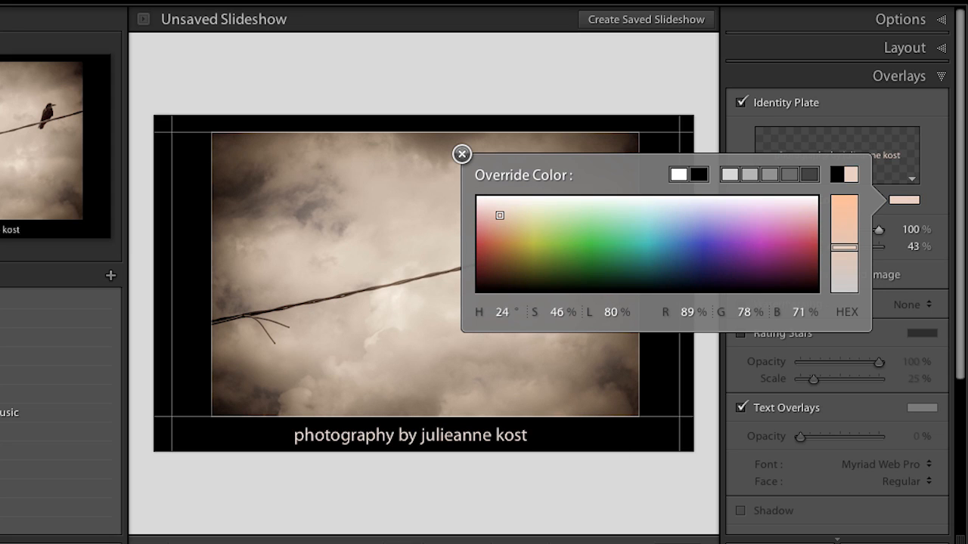
pyautogui.moveTo(592, 254)
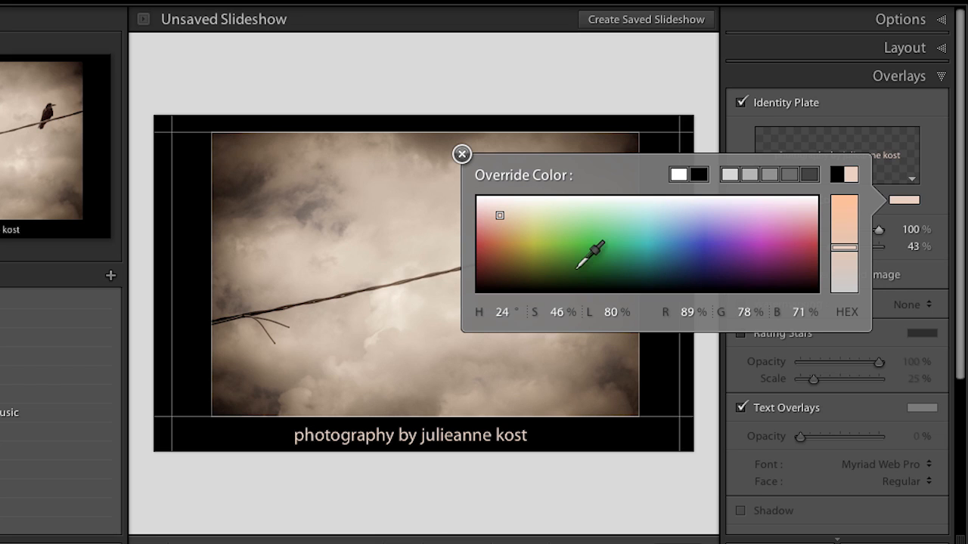
pyautogui.click(462, 154)
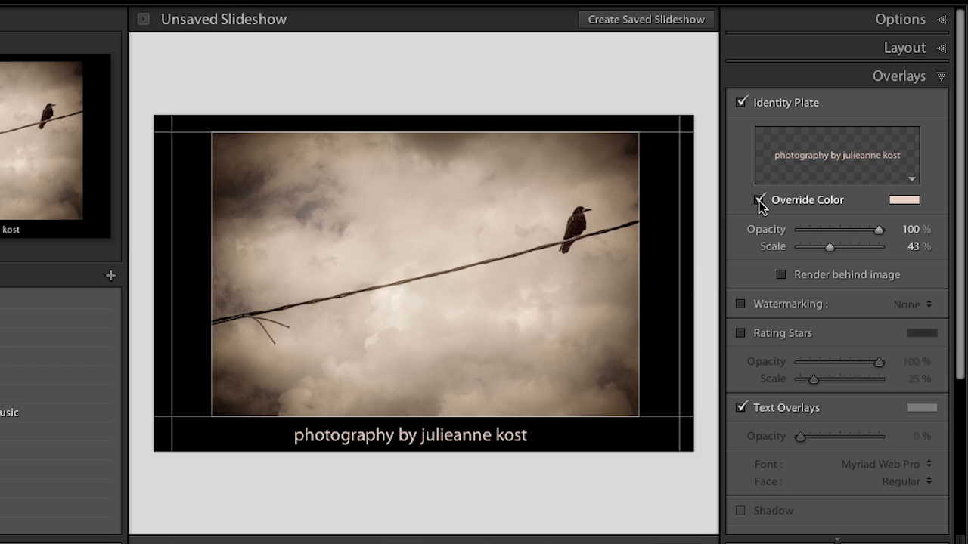
# Turn off the colour override and set the identity plate scale to 37%
pyautogui.click(759, 200)
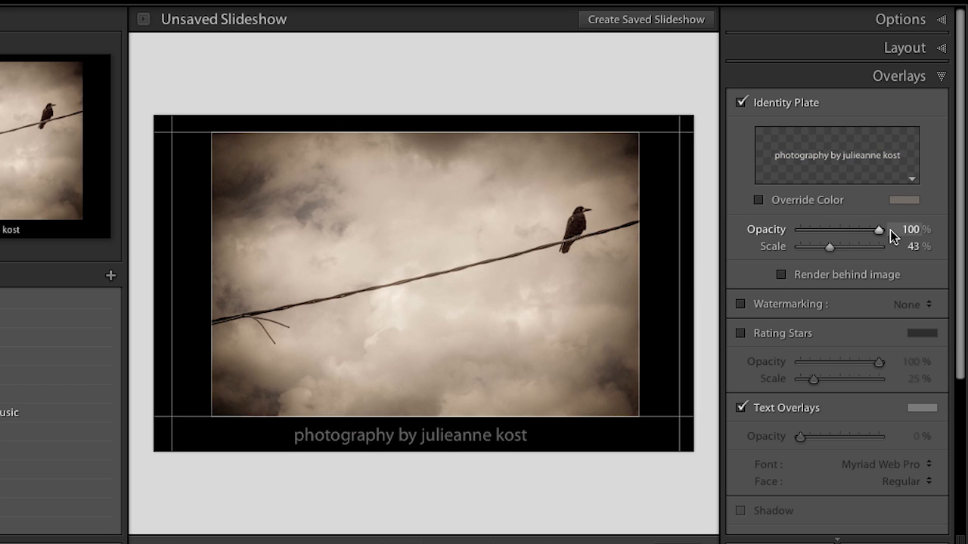
pyautogui.moveTo(829, 247); pyautogui.dragTo(845, 248)
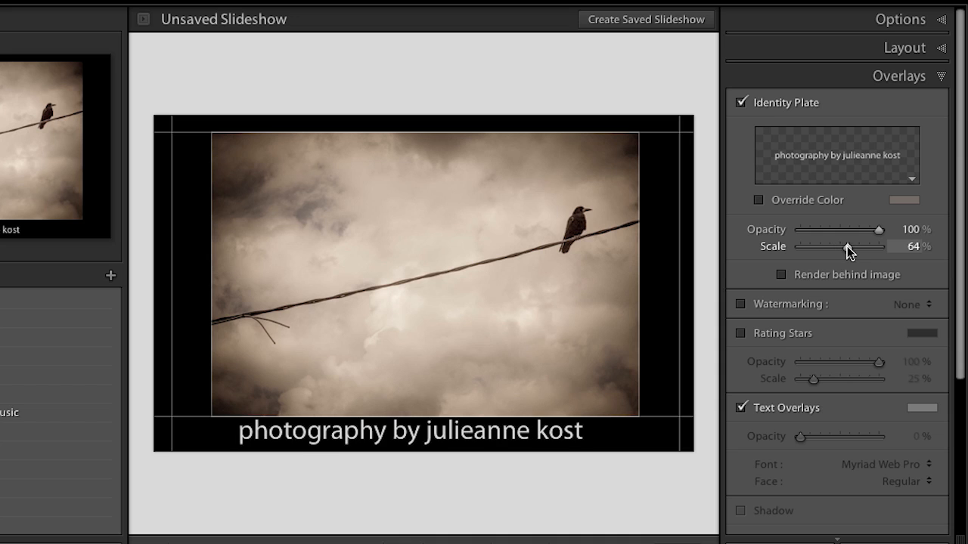
pyautogui.moveTo(874, 248); pyautogui.dragTo(824, 248)
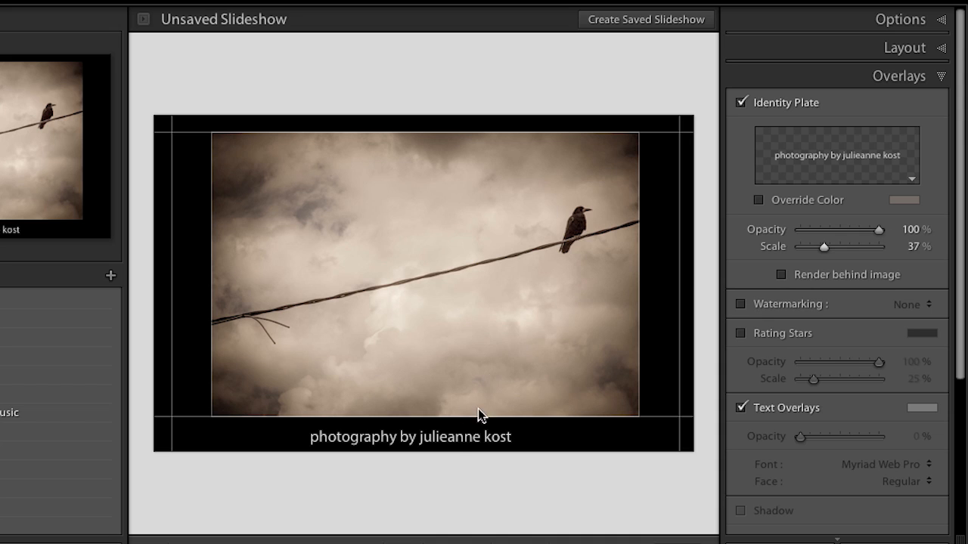
pyautogui.click(410, 436)
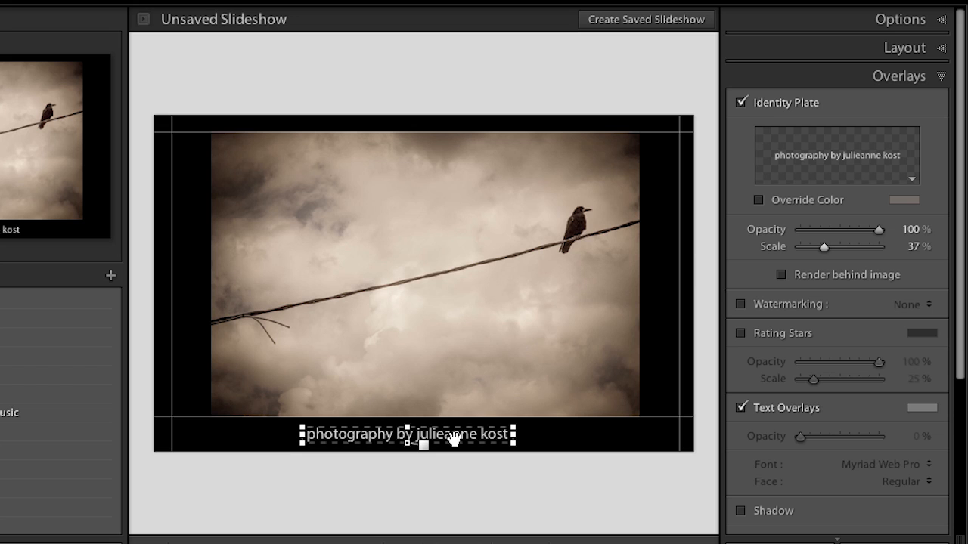
pyautogui.moveTo(409, 436); pyautogui.dragTo(604, 237)
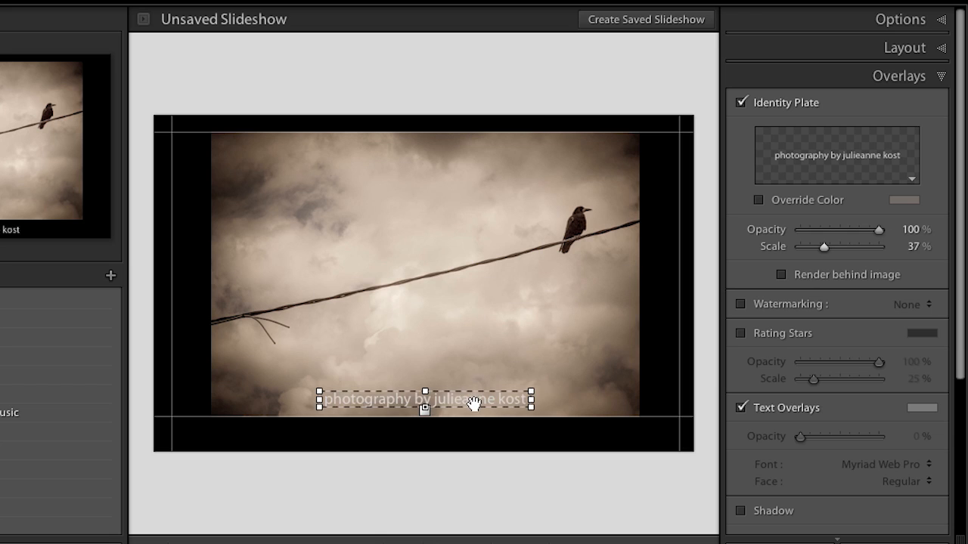
pyautogui.moveTo(423, 399); pyautogui.dragTo(424, 384)
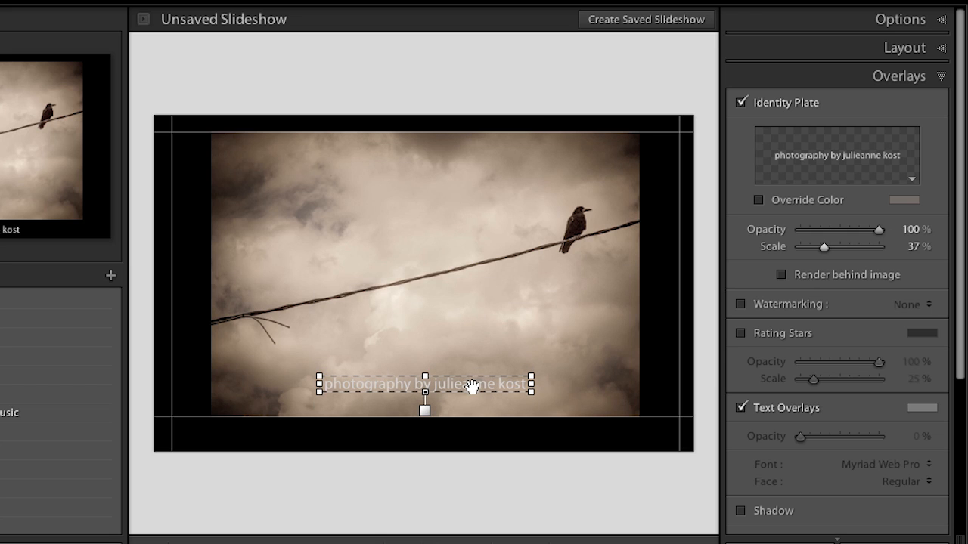
pyautogui.moveTo(423, 385); pyautogui.dragTo(423, 438)
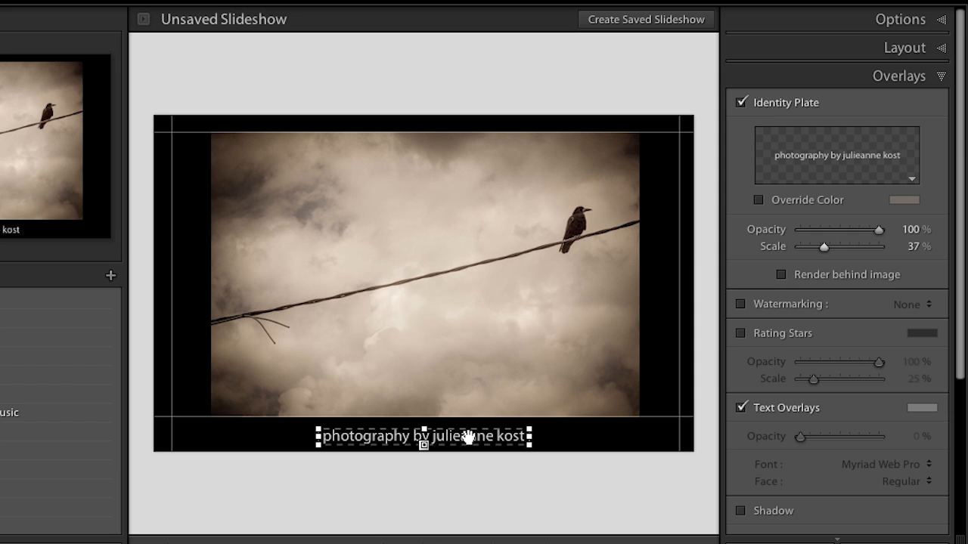
pyautogui.moveTo(468, 437)
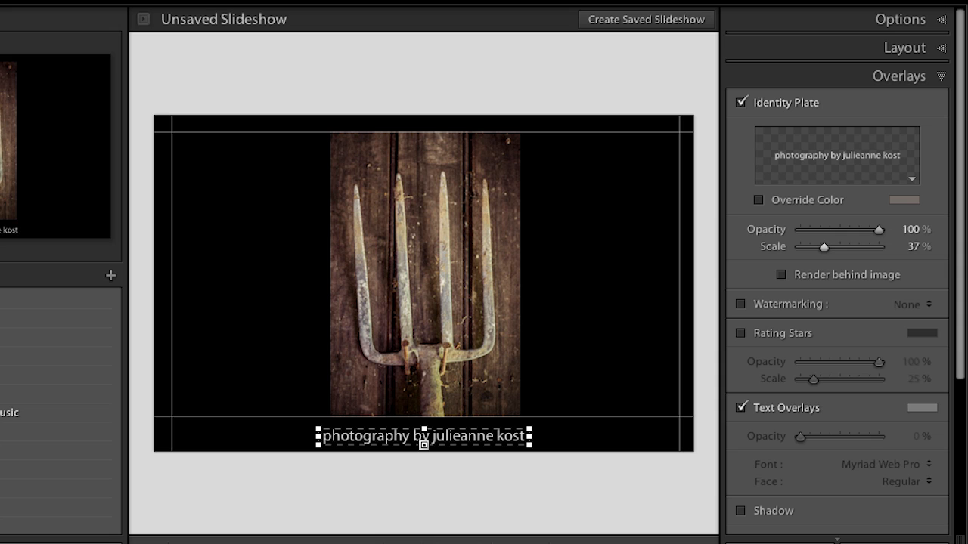
pyautogui.moveTo(472, 435)
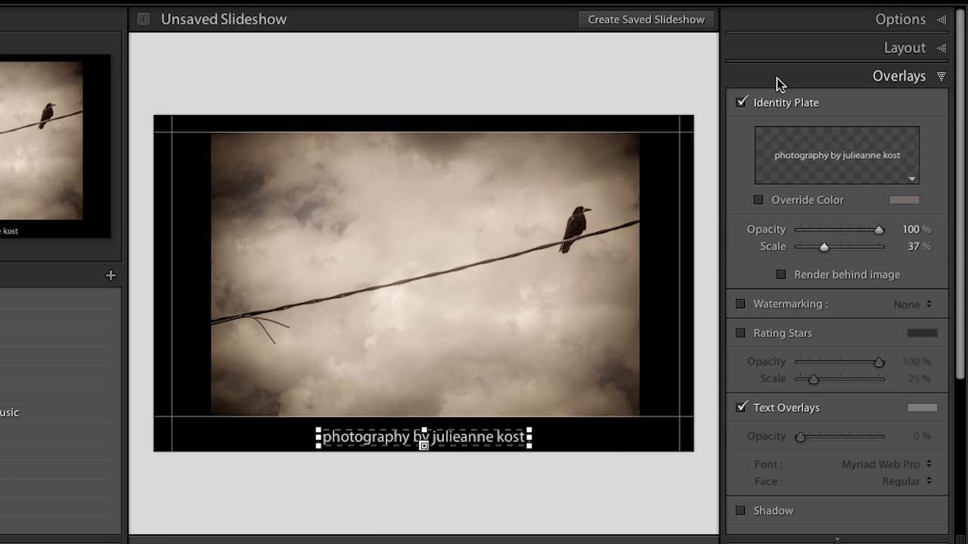
pyautogui.moveTo(592, 327)
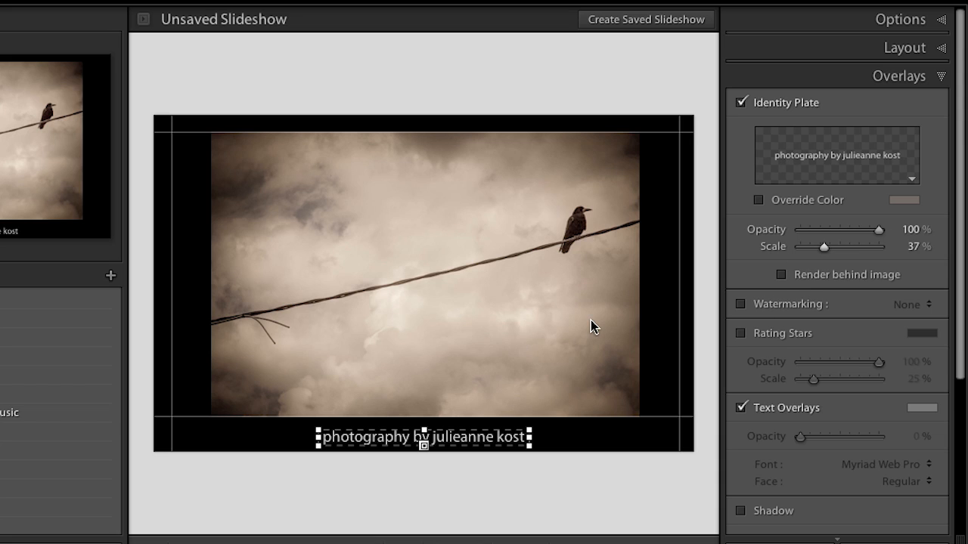
pyautogui.moveTo(477, 438)
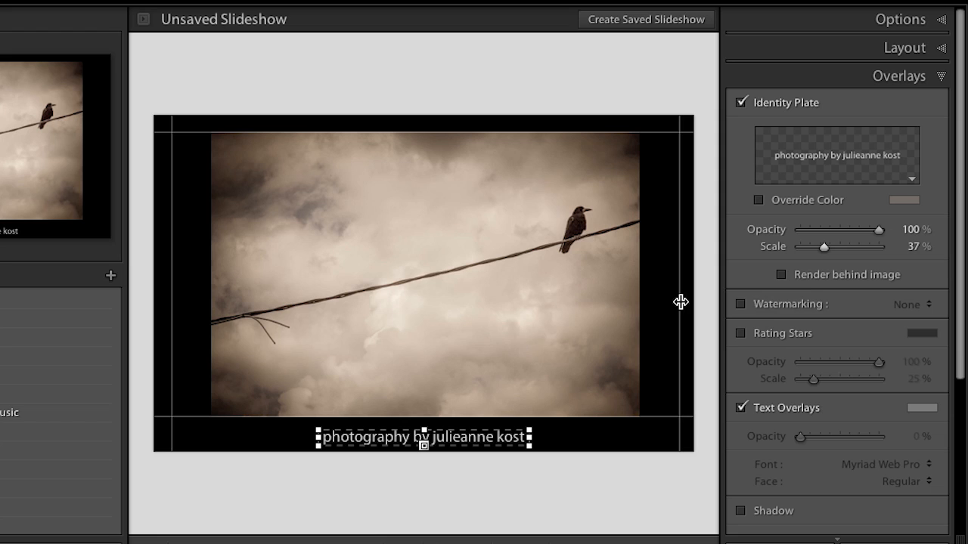
pyautogui.moveTo(768, 312)
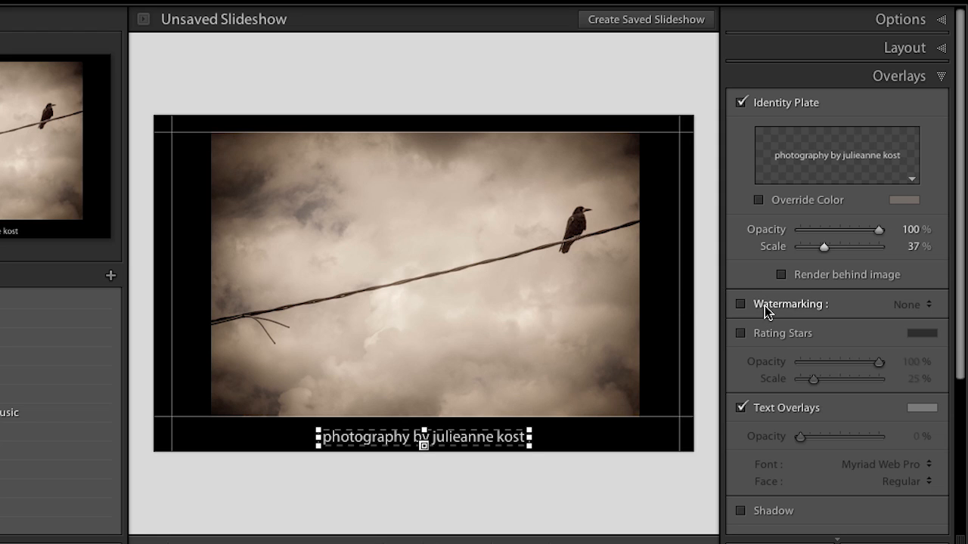
pyautogui.moveTo(765, 216)
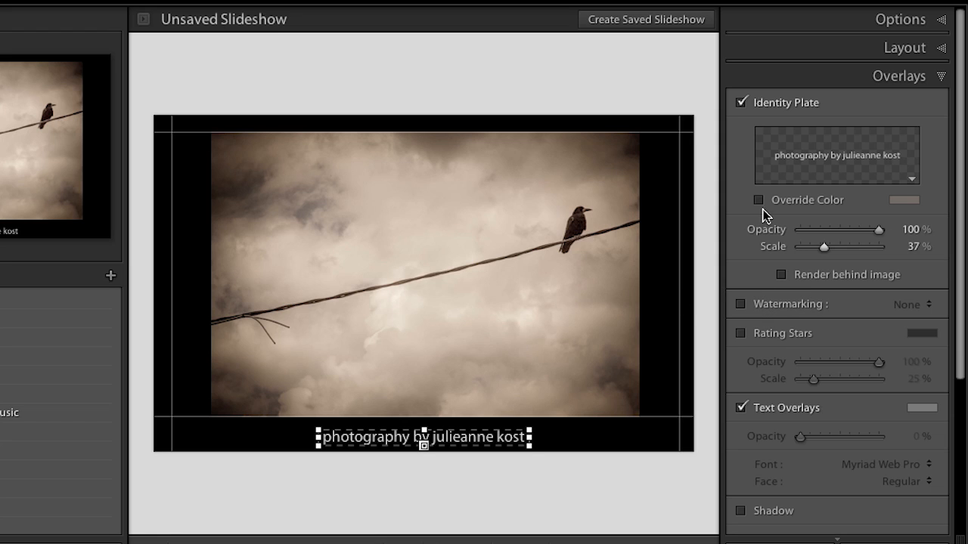
pyautogui.moveTo(526, 375)
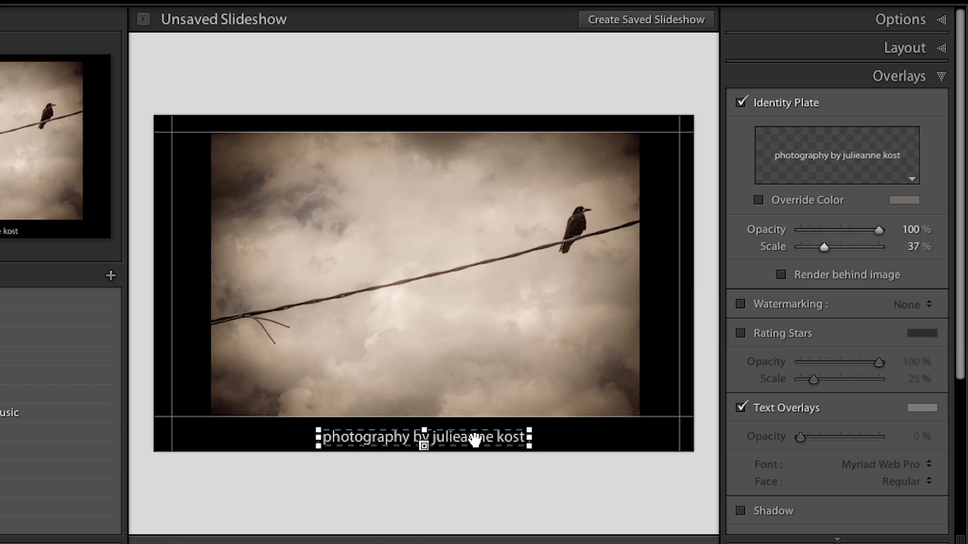
# Drag the credit up beside the wire, nudge it around, then return it to the bottom centre
pyautogui.moveTo(423, 437); pyautogui.dragTo(424, 423)
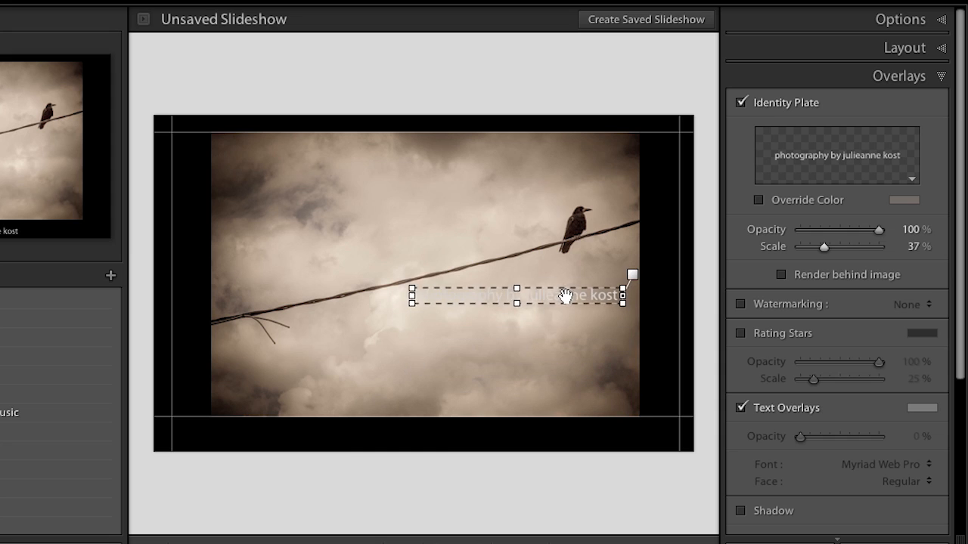
pyautogui.moveTo(563, 295); pyautogui.dragTo(432, 239)
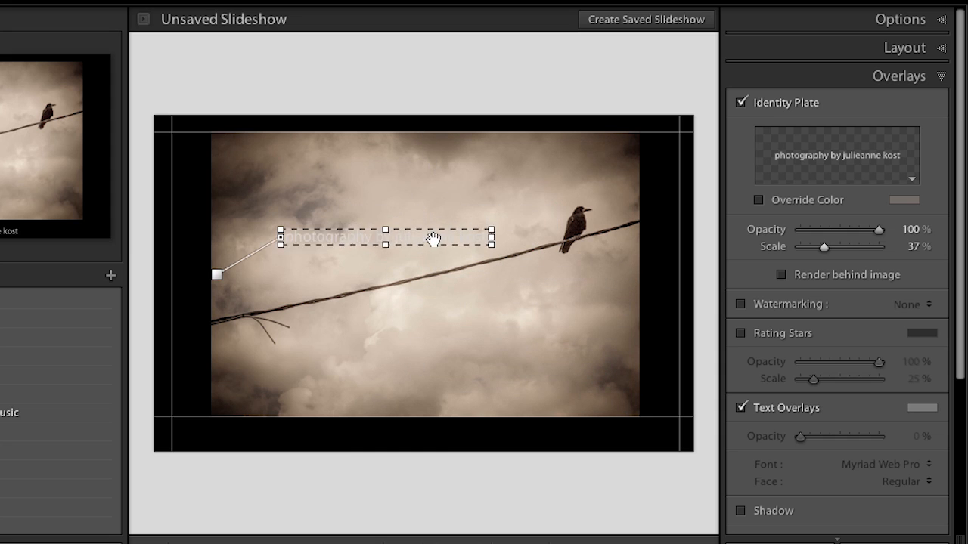
pyautogui.moveTo(436, 236); pyautogui.dragTo(405, 251)
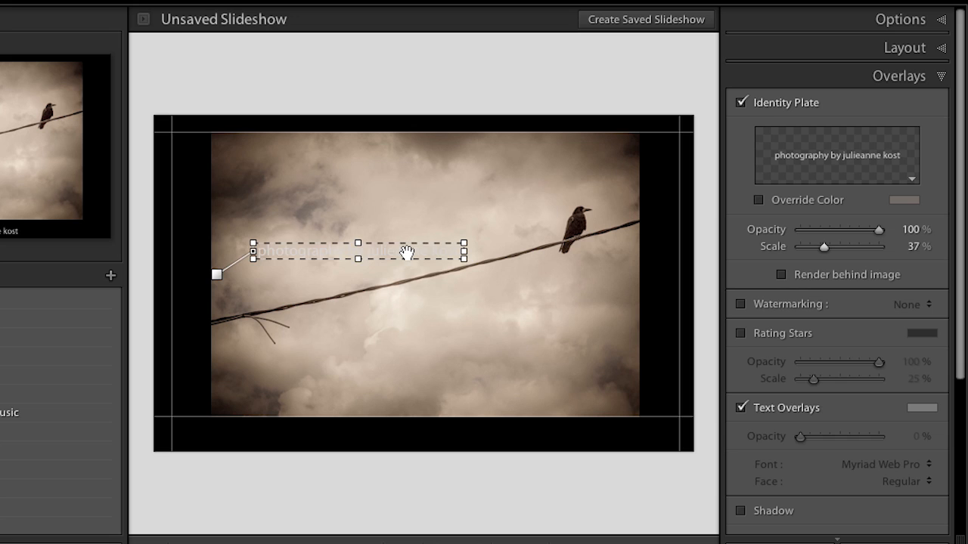
pyautogui.moveTo(405, 251); pyautogui.dragTo(411, 363)
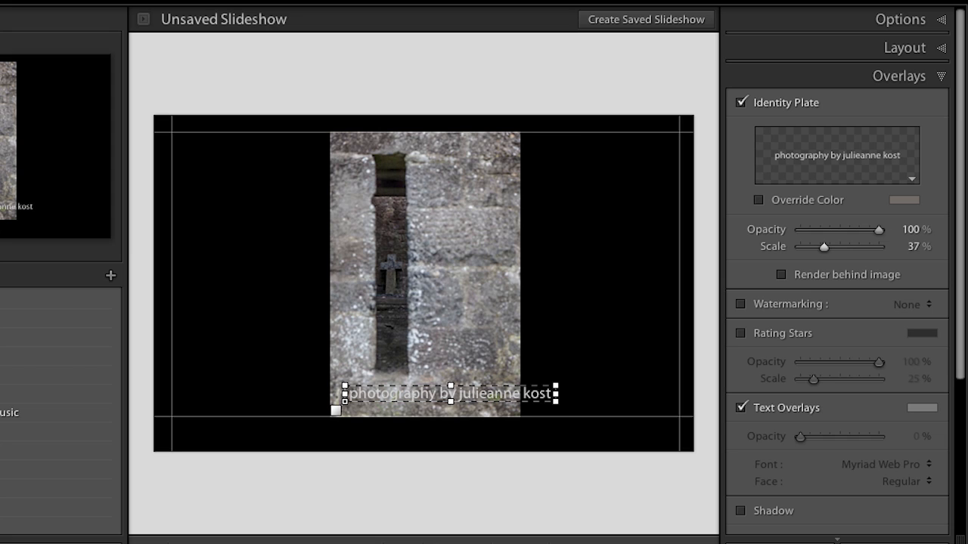
pyautogui.moveTo(421, 394)
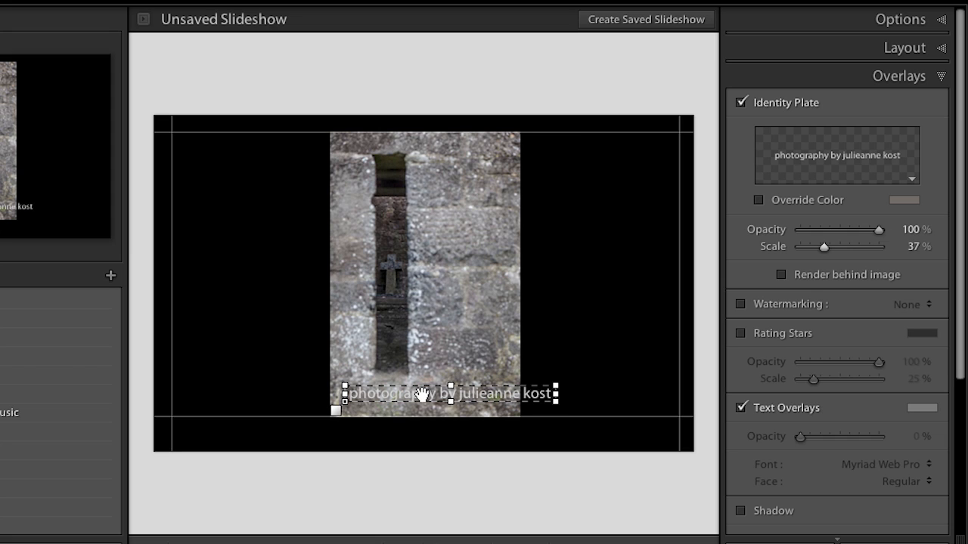
pyautogui.moveTo(448, 393); pyautogui.dragTo(466, 441)
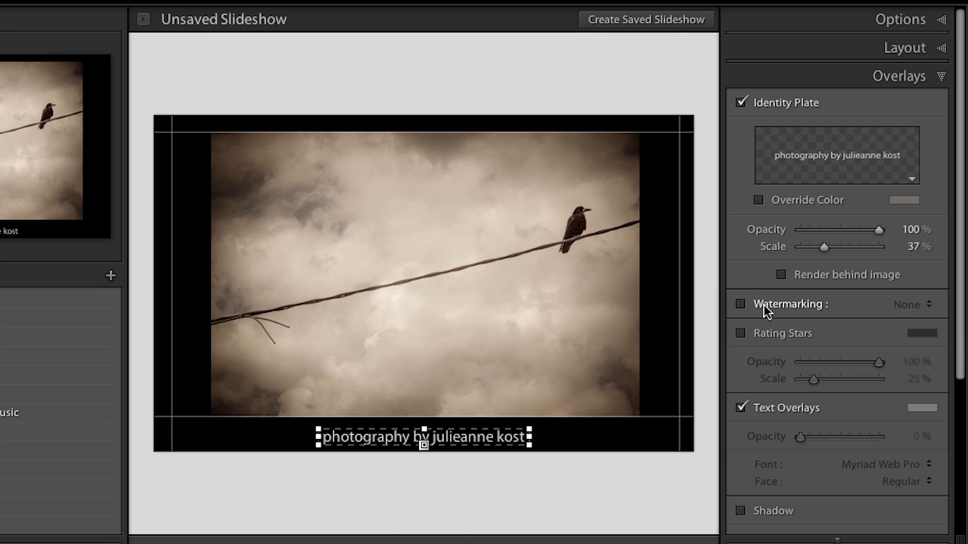
# Apply a Graphic logo watermark from the watermark editor, then turn watermarking off again
pyautogui.click(741, 304)
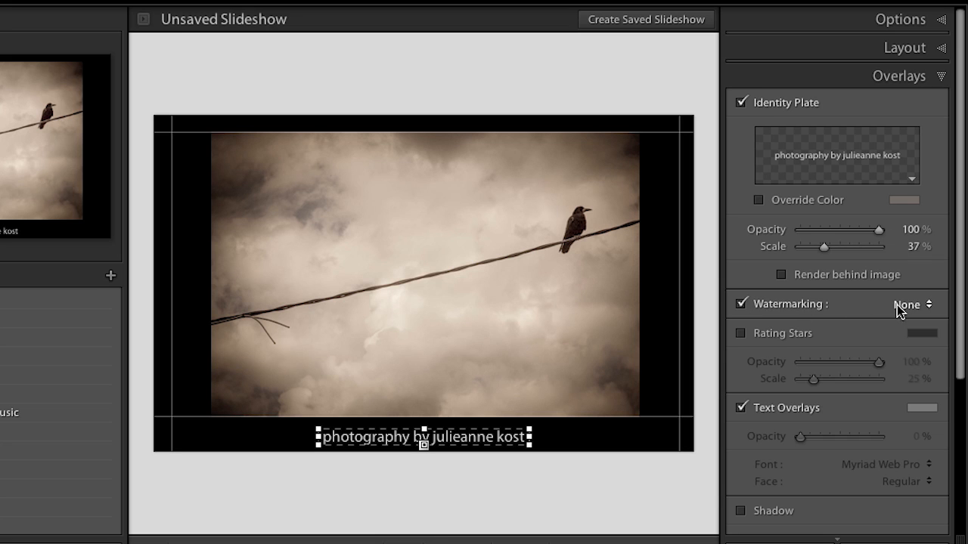
pyautogui.click(910, 304)
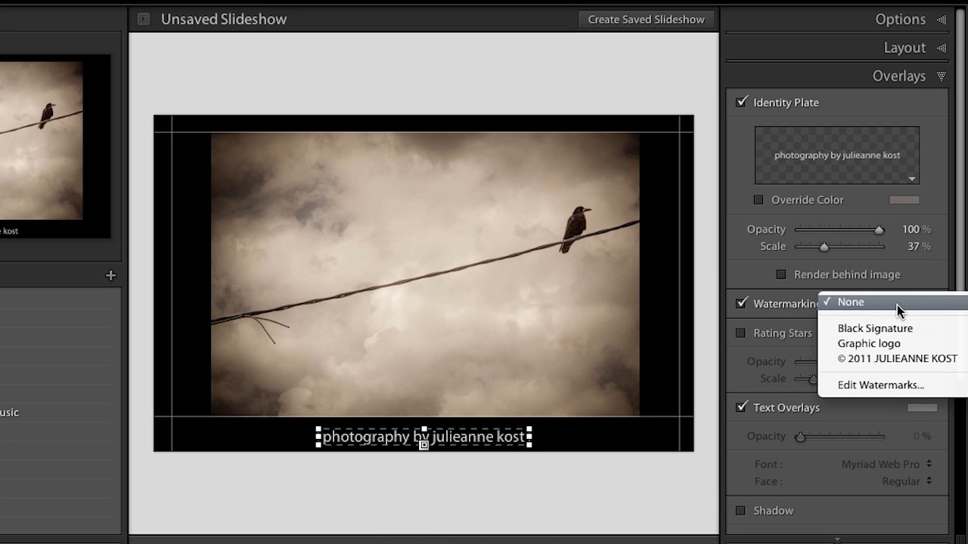
pyautogui.click(880, 386)
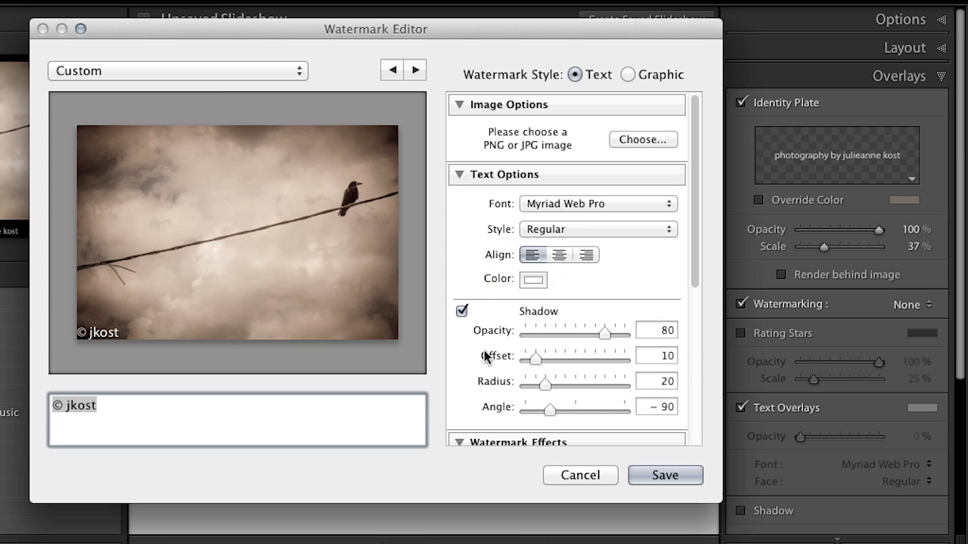
pyautogui.moveTo(587, 64)
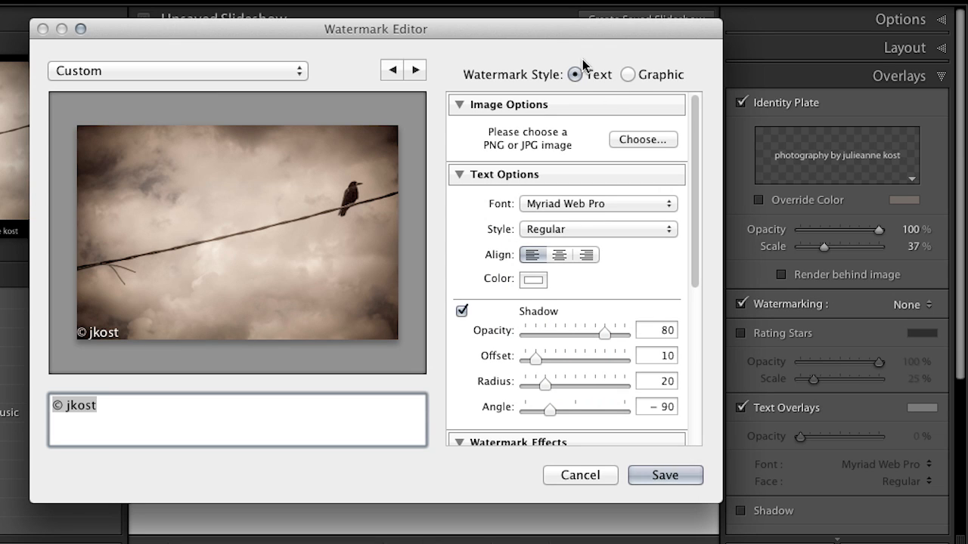
pyautogui.moveTo(625, 91)
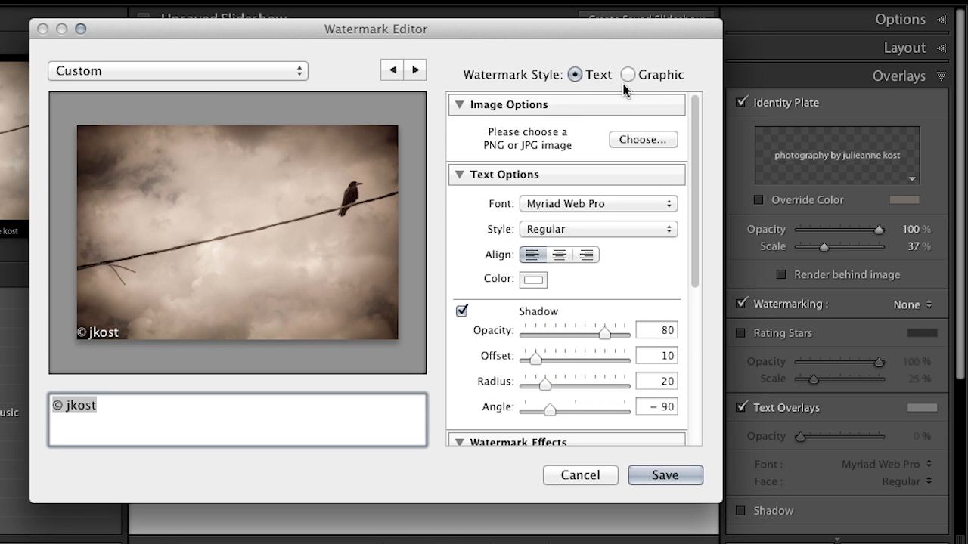
pyautogui.moveTo(326, 99)
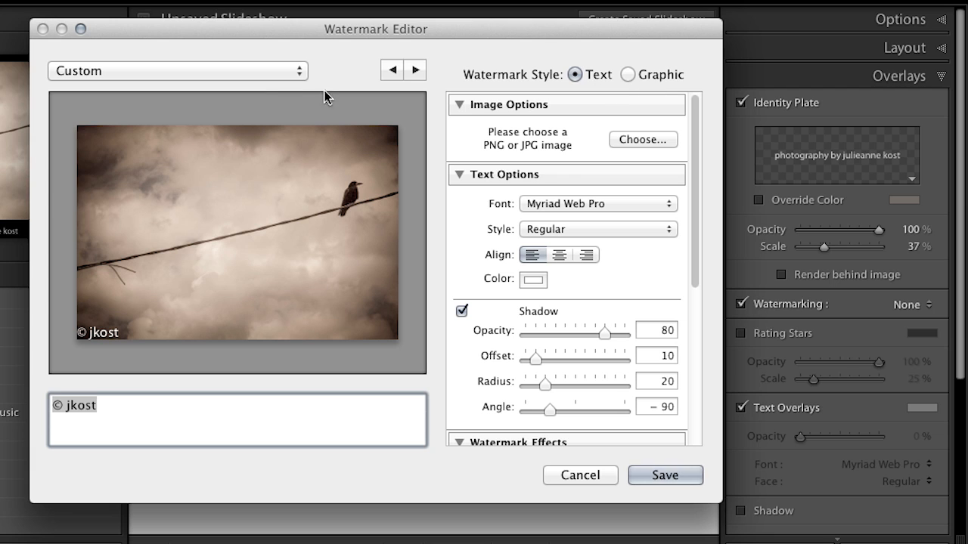
pyautogui.click(179, 71)
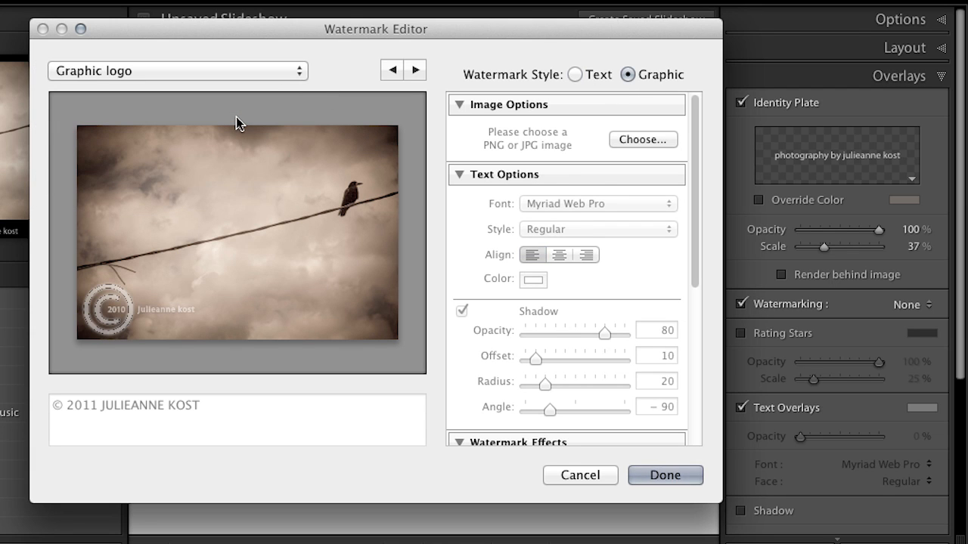
pyautogui.moveTo(593, 461)
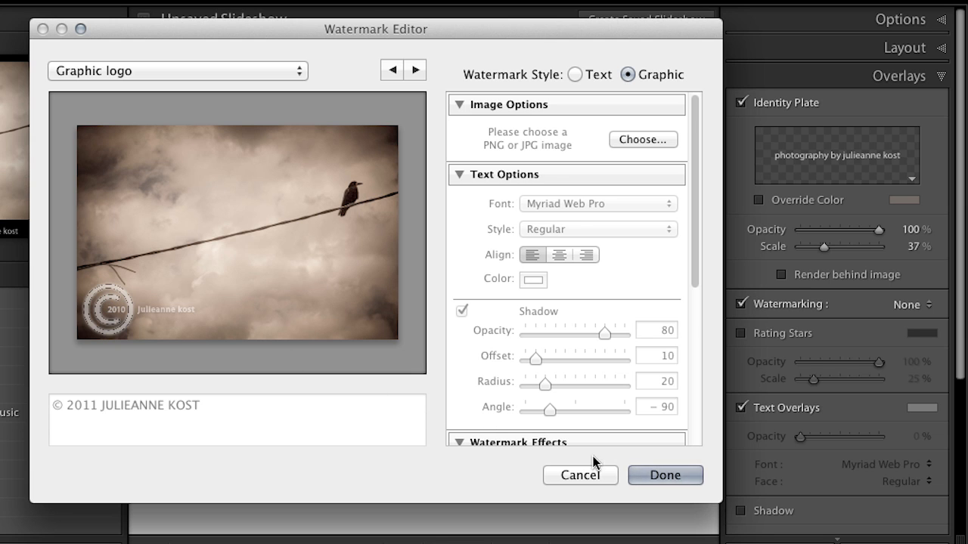
pyautogui.click(665, 475)
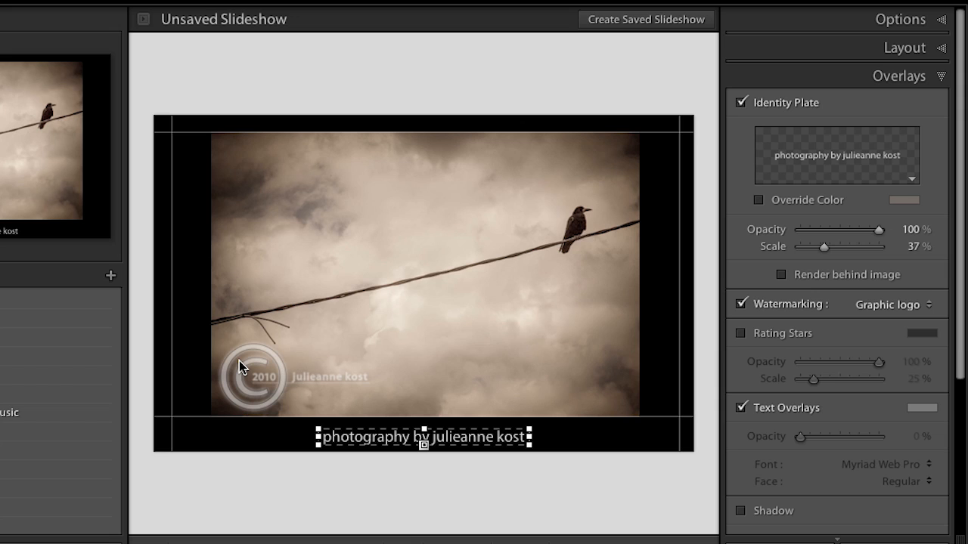
pyautogui.moveTo(694, 299)
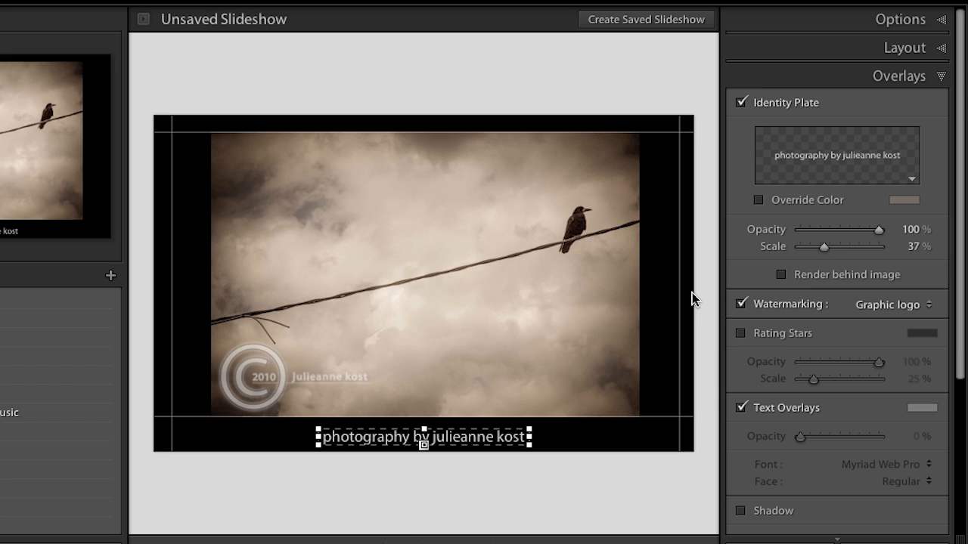
pyautogui.click(741, 303)
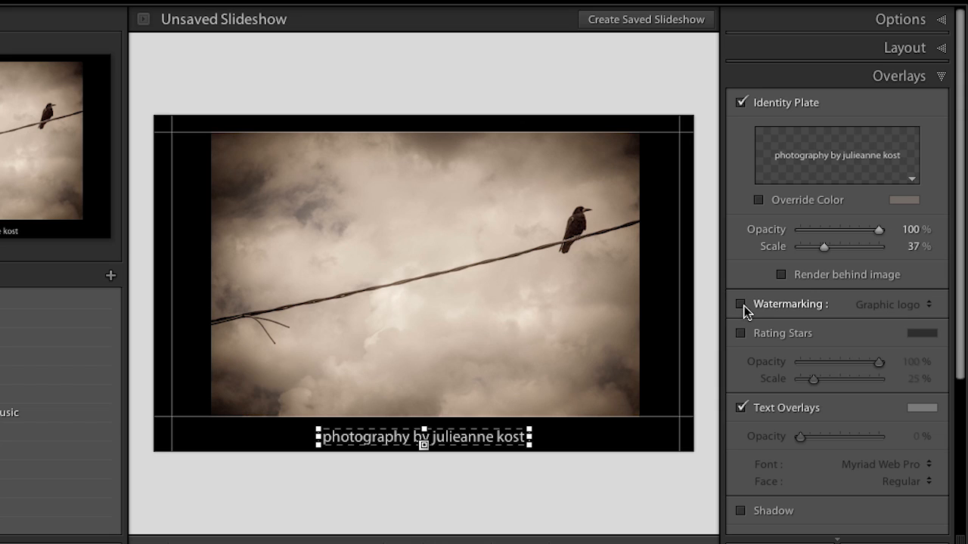
pyautogui.moveTo(759, 340)
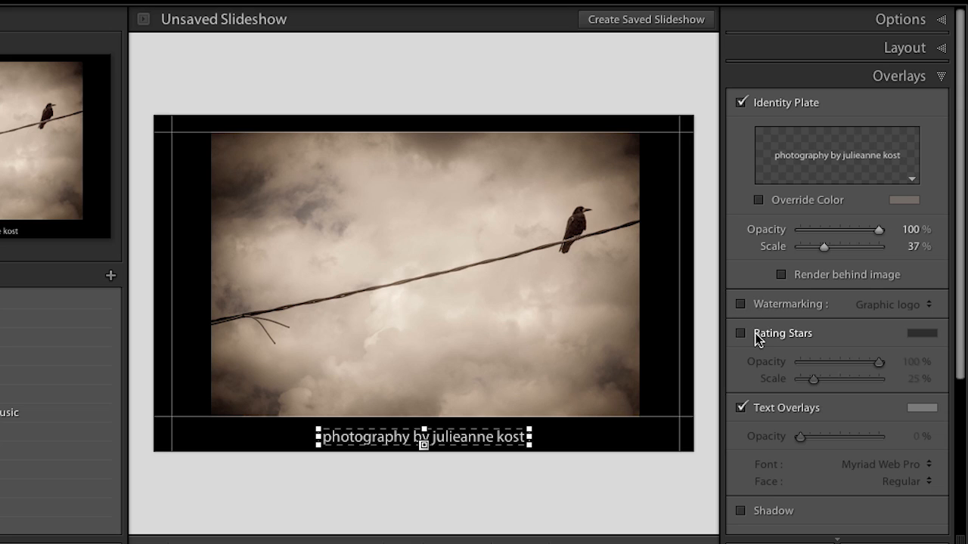
pyautogui.moveTo(768, 399)
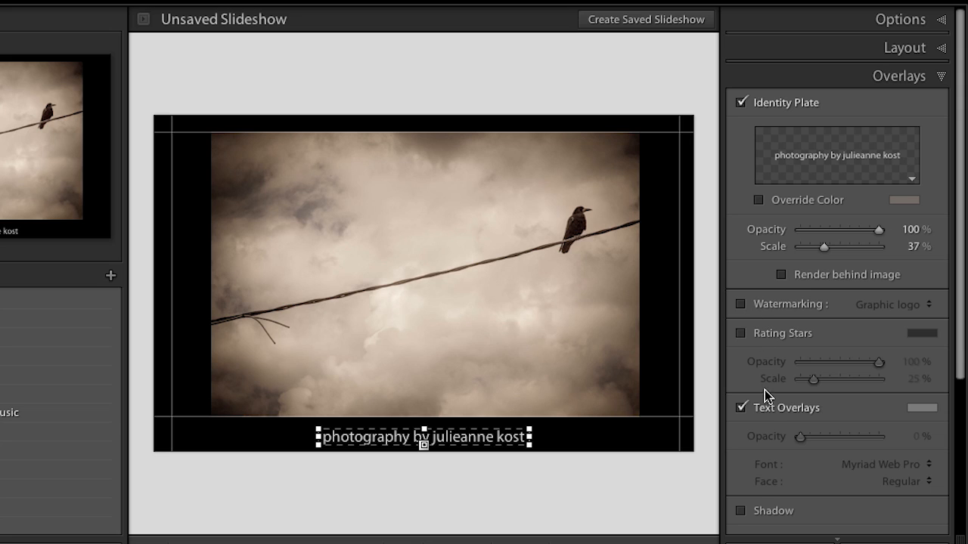
pyautogui.moveTo(770, 414)
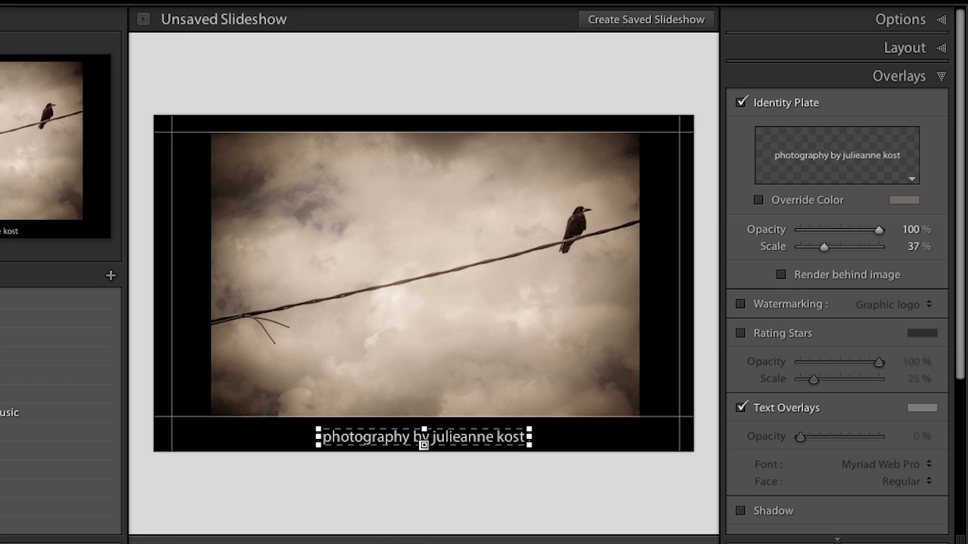
pyautogui.moveTo(539, 511)
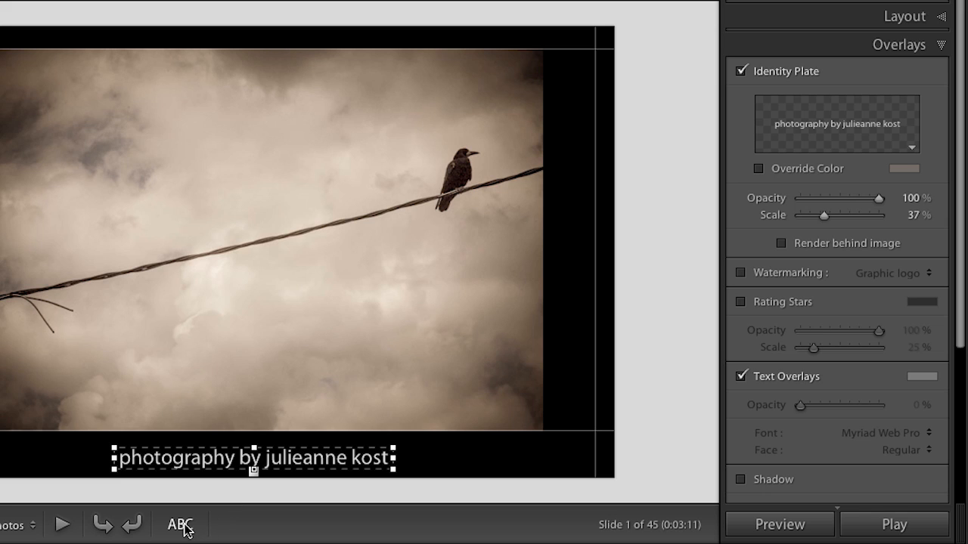
pyautogui.click(180, 523)
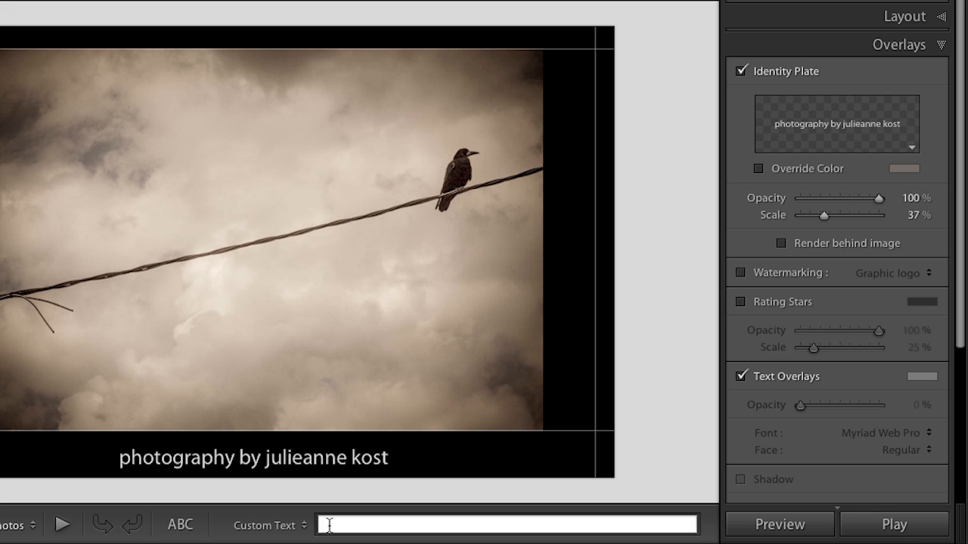
pyautogui.write('Ireland T')
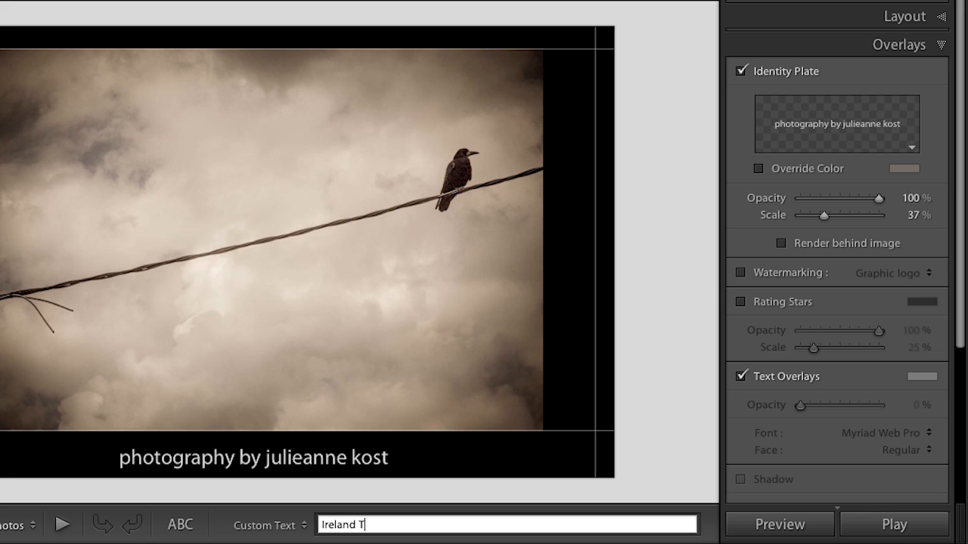
pyautogui.write('rip 2011')
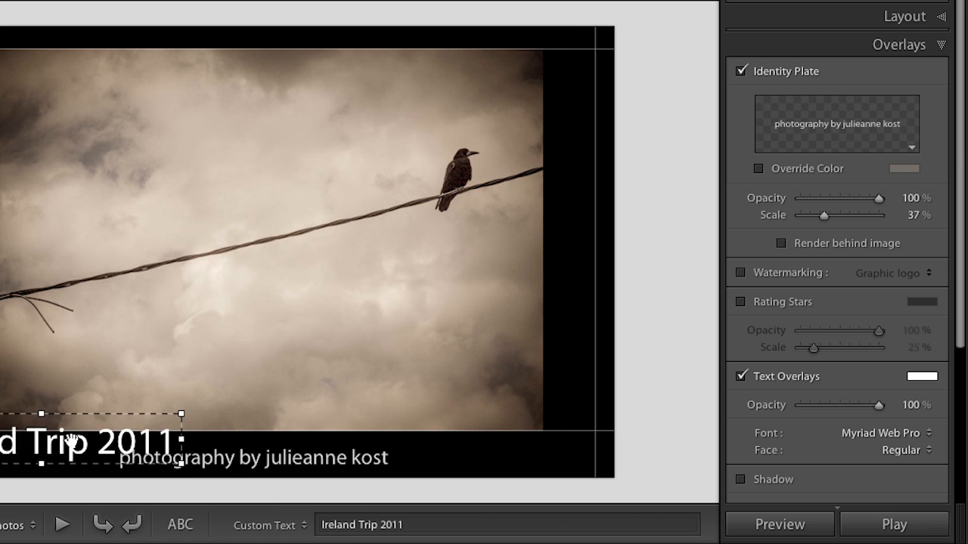
pyautogui.moveTo(91, 442); pyautogui.dragTo(272, 46)
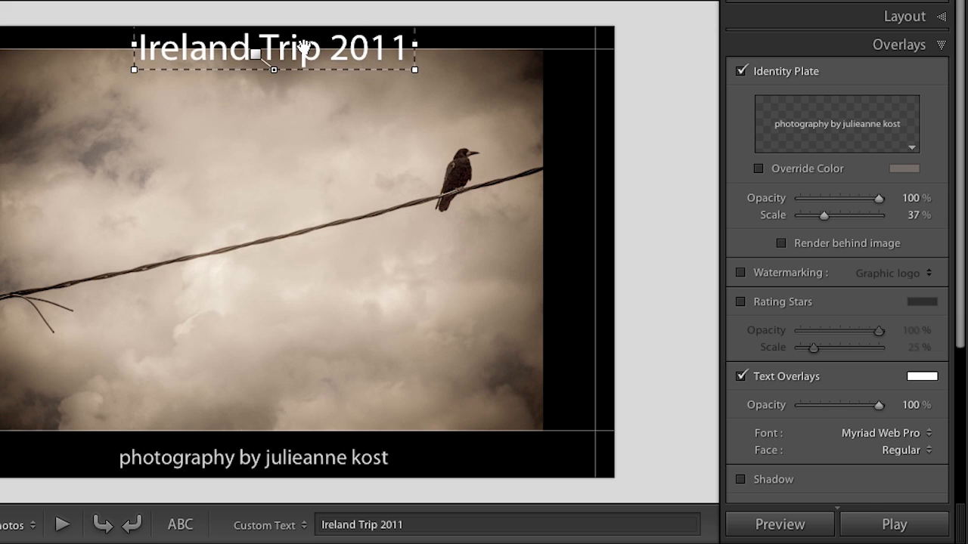
pyautogui.moveTo(272, 47); pyautogui.dragTo(272, 97)
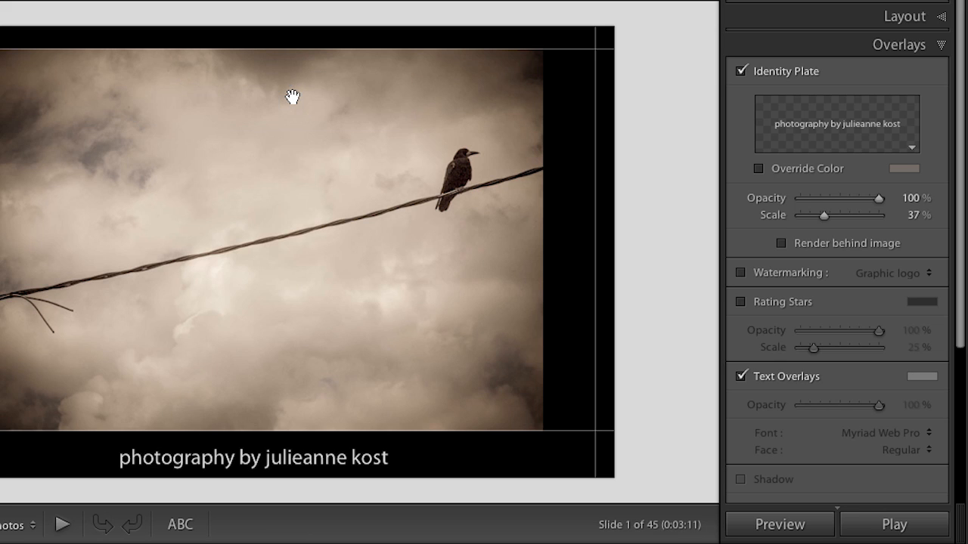
pyautogui.click(180, 523)
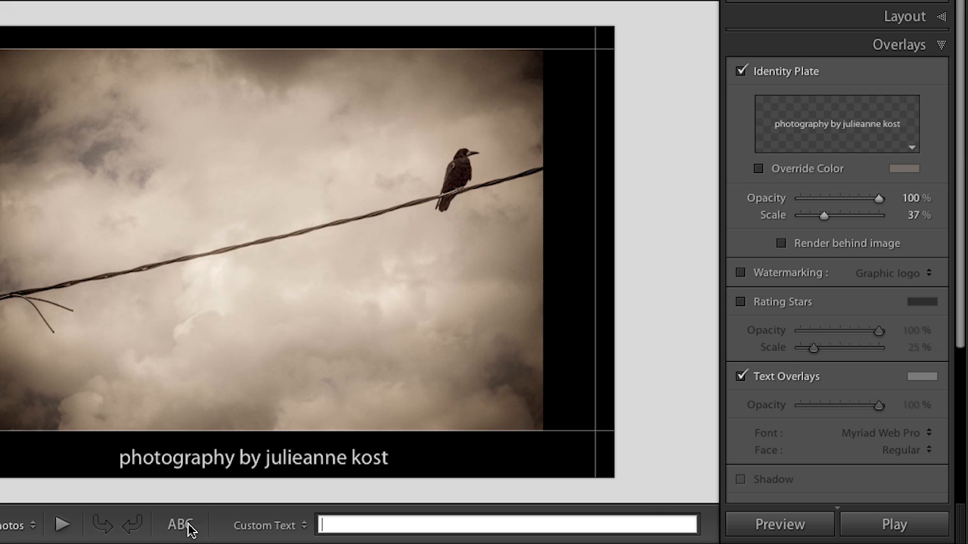
pyautogui.moveTo(245, 532)
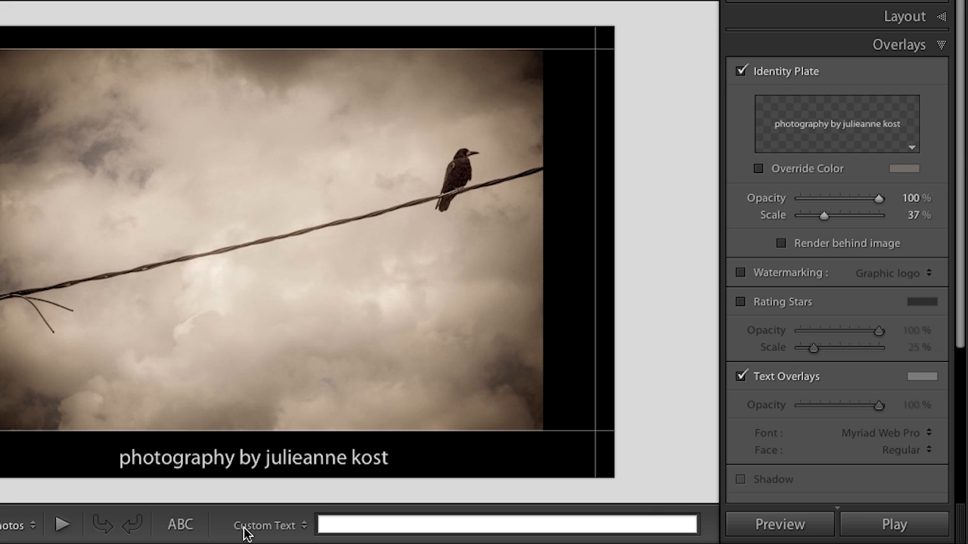
# Add an Exposure text overlay, then select the second graveyard photo in the filmstrip
pyautogui.click(263, 525)
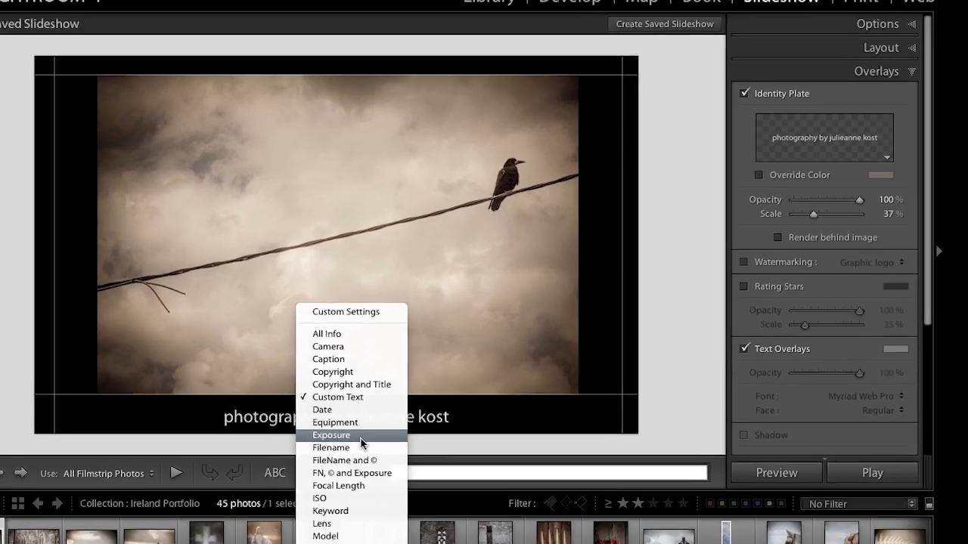
pyautogui.click(331, 436)
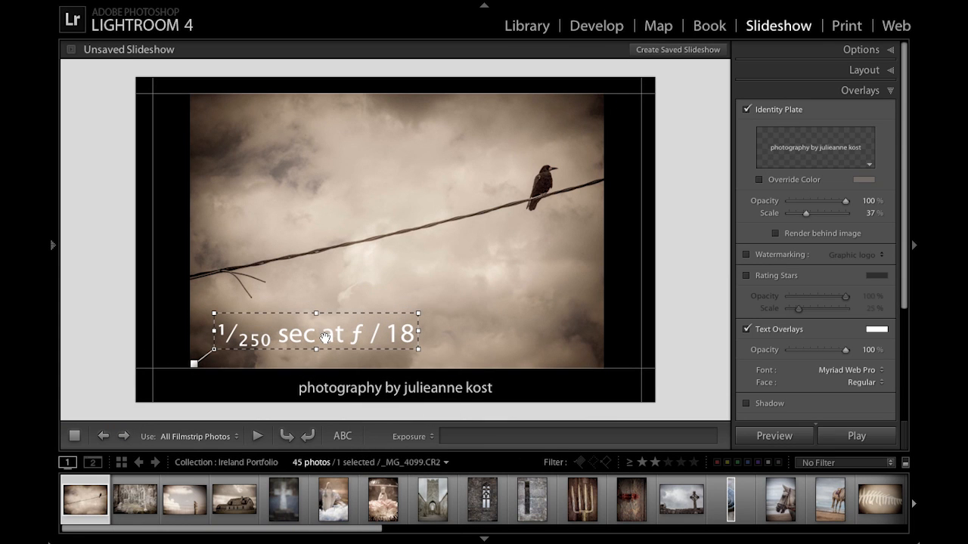
pyautogui.click(134, 499)
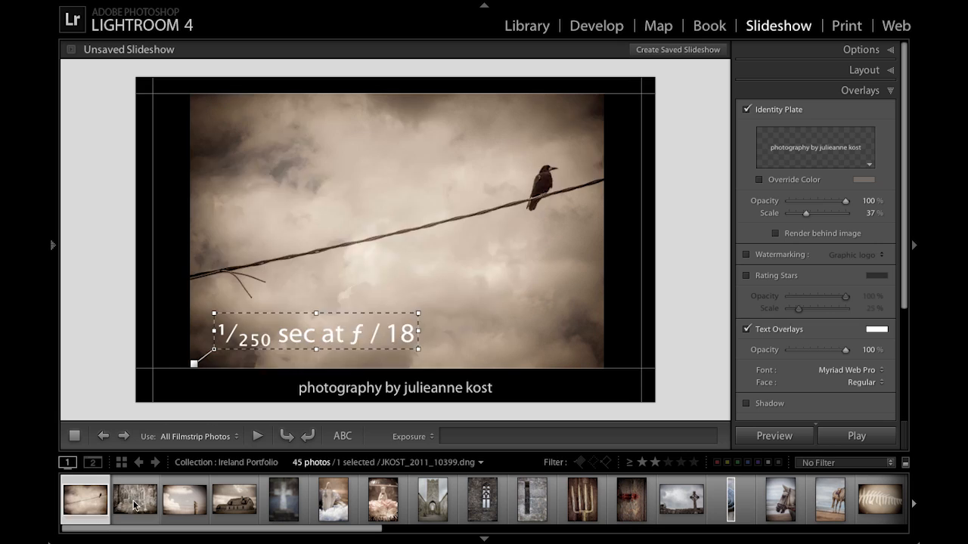
pyautogui.click(135, 499)
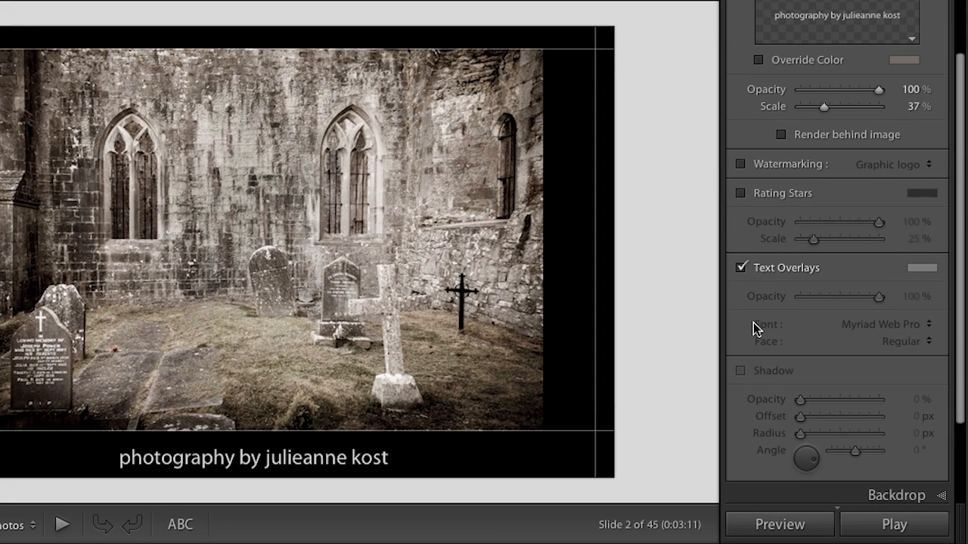
pyautogui.moveTo(762, 387)
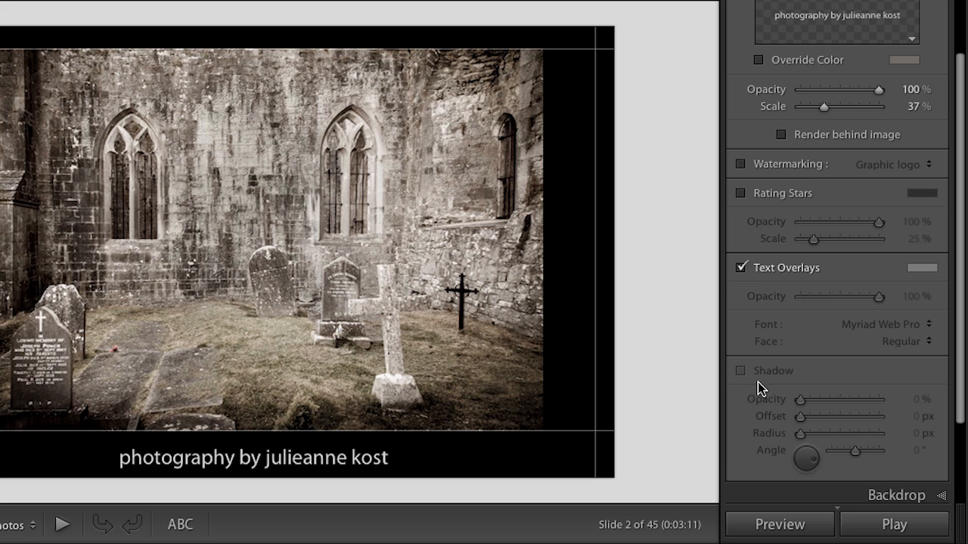
# Scroll down and expand the Backdrop settings for the graveyard slide
pyautogui.scroll(-3)
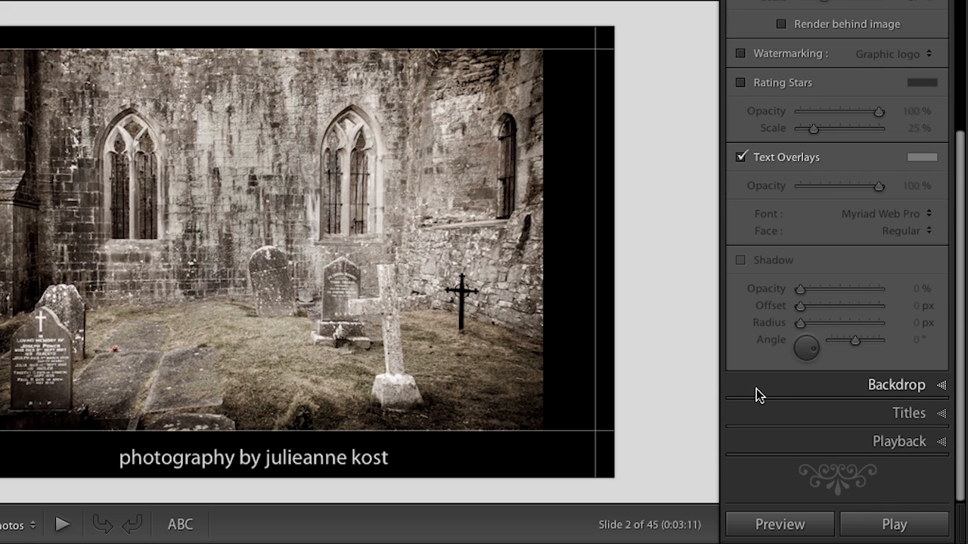
pyautogui.click(897, 386)
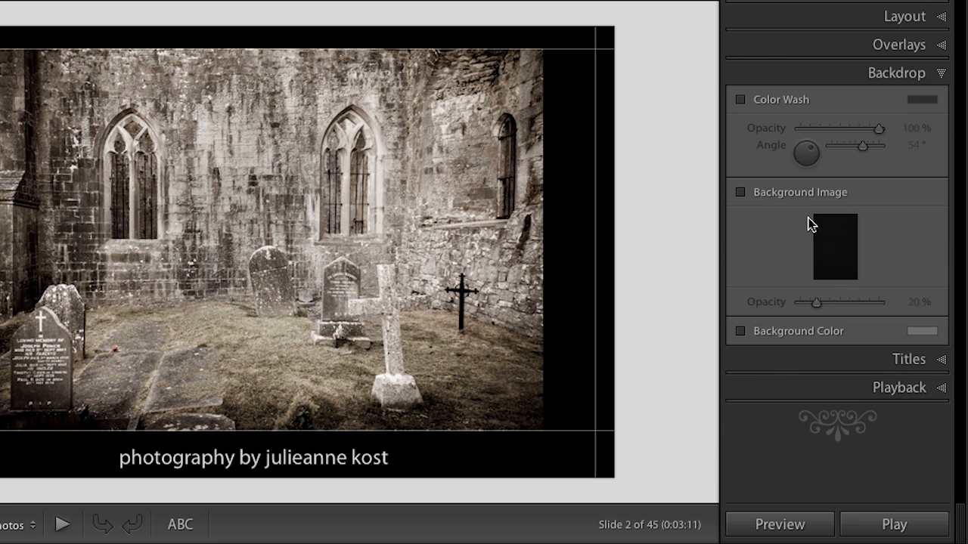
pyautogui.moveTo(756, 331)
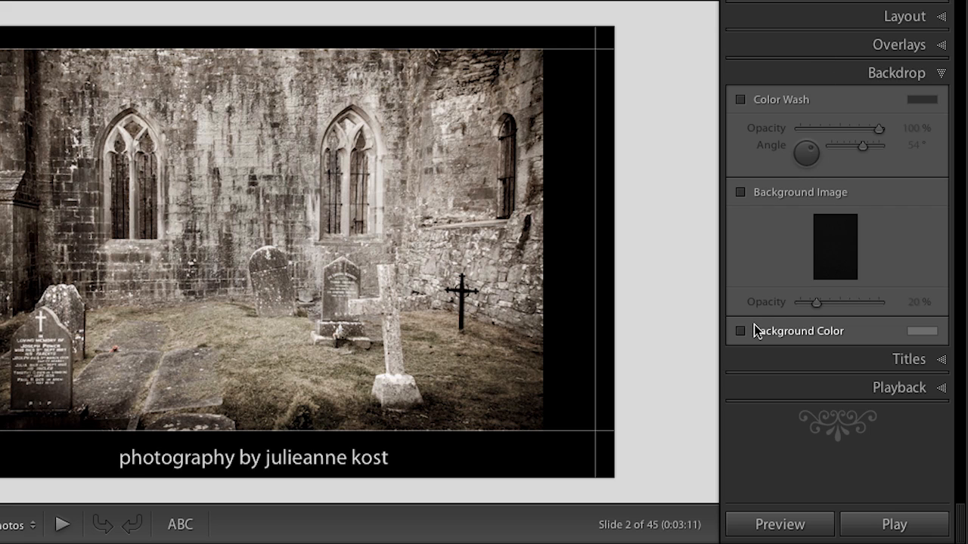
# Enable a light grey background colour, try a grey colour wash at about 102 degrees, then disable the wash
pyautogui.click(741, 329)
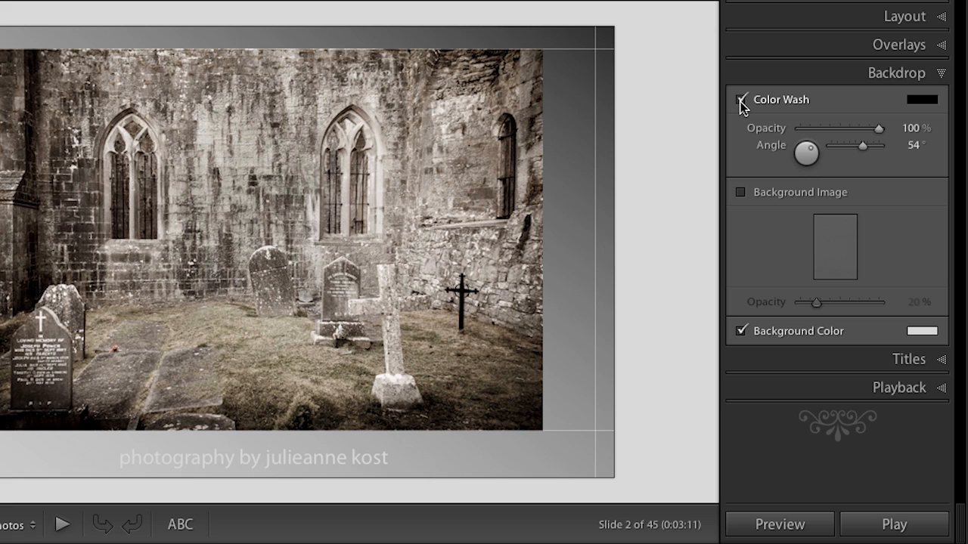
pyautogui.click(923, 100)
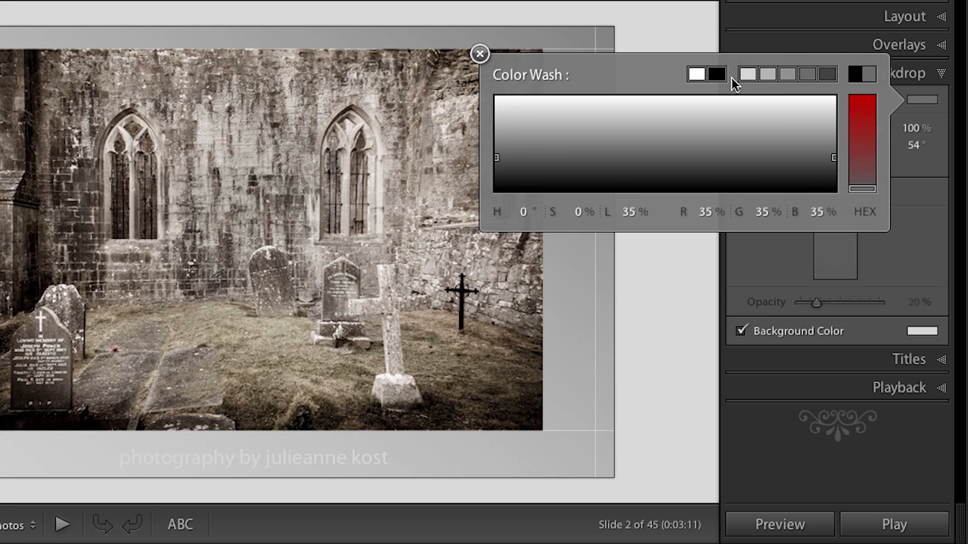
pyautogui.click(480, 55)
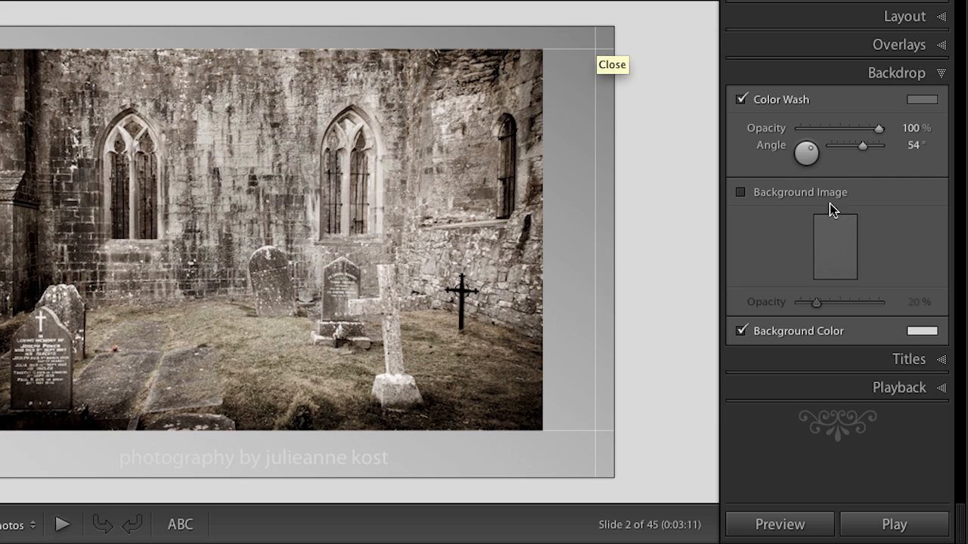
pyautogui.moveTo(861, 145); pyautogui.dragTo(892, 145)
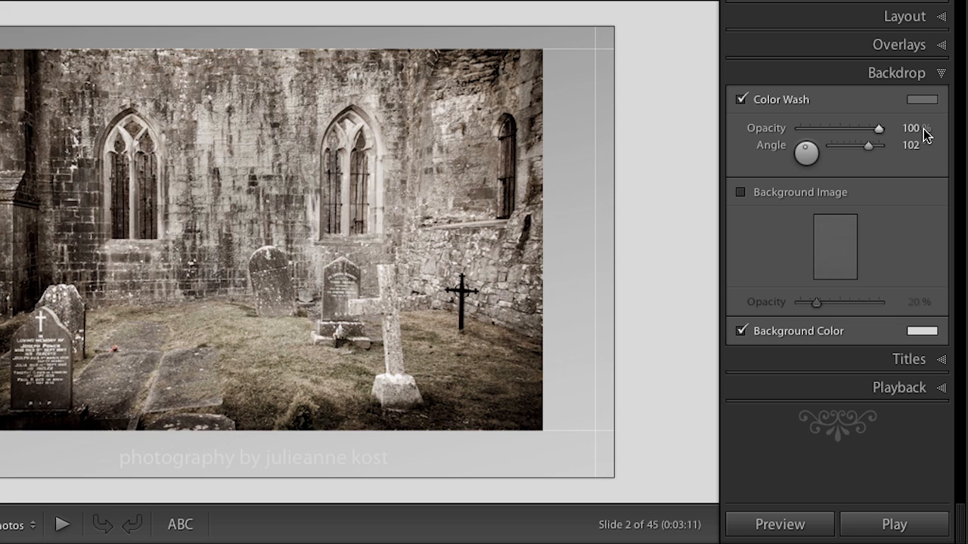
pyautogui.moveTo(759, 115)
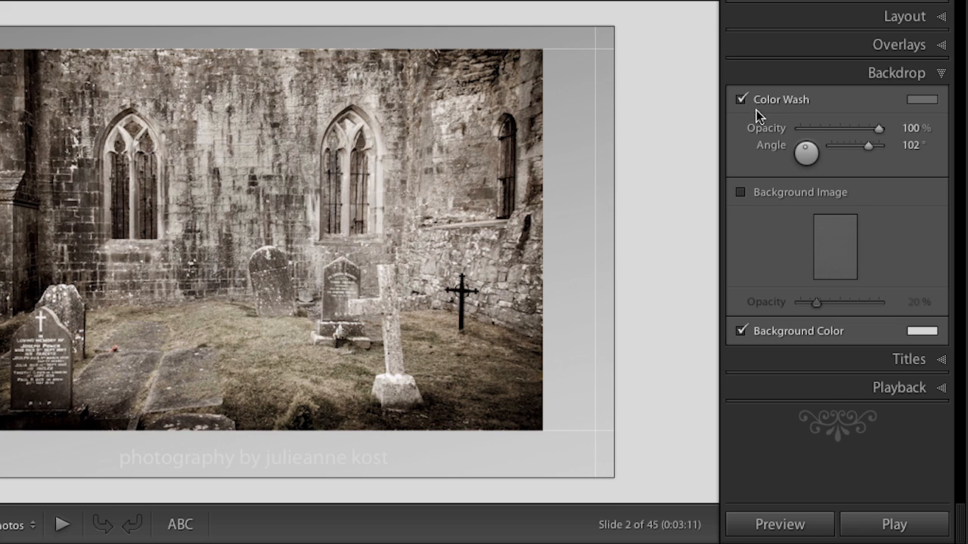
pyautogui.click(741, 100)
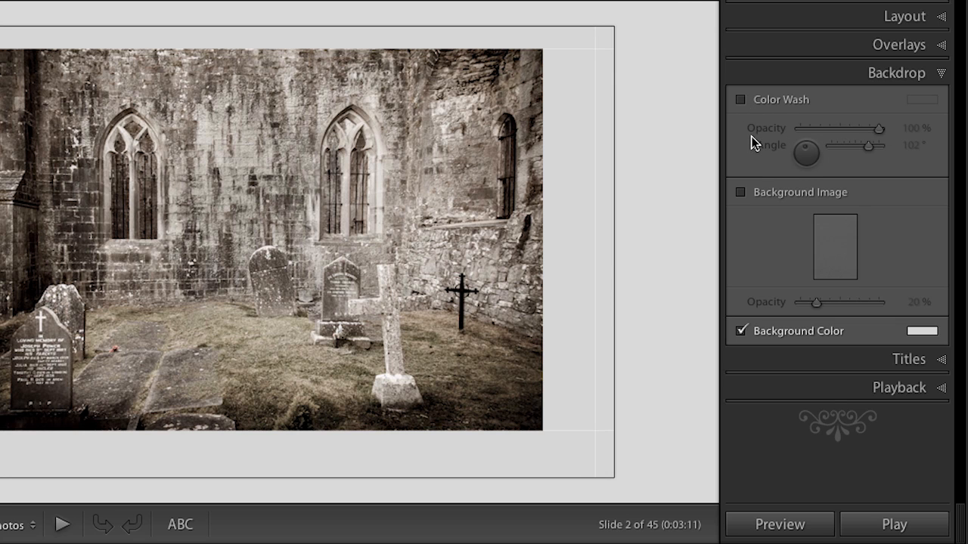
pyautogui.moveTo(759, 245)
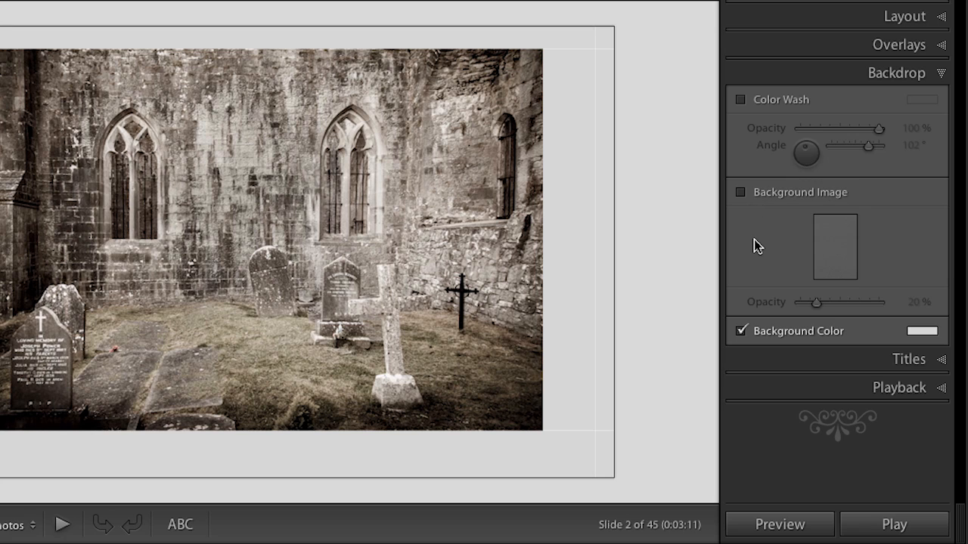